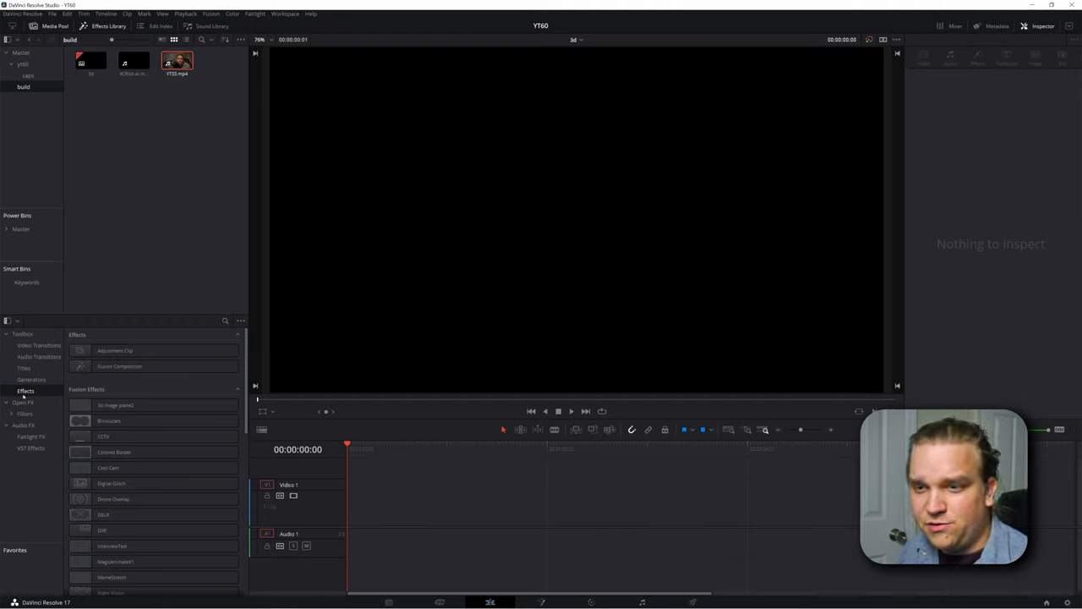
- Drag a Fusion Composition from the Effects Library onto Video 1 and select the new clip
left_click(120, 366)
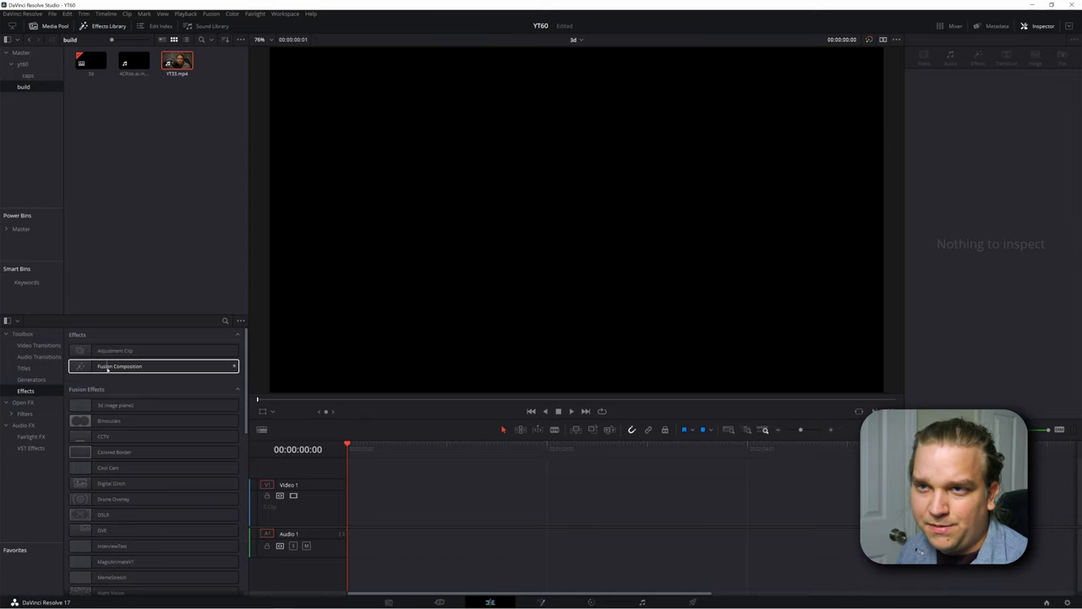
left_click_drag(120, 366, 355, 499)
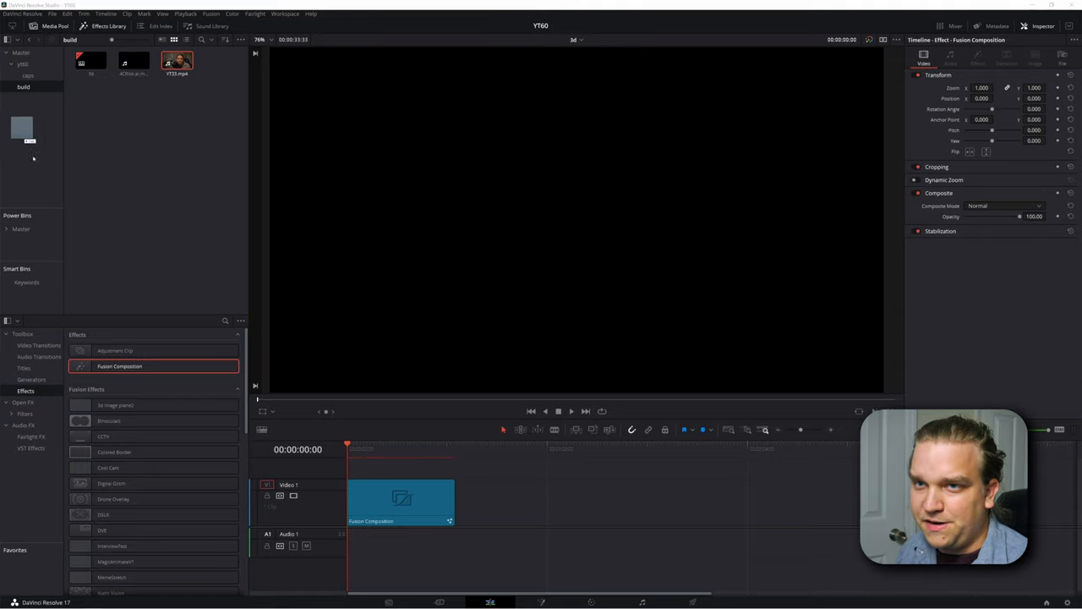
left_click(25, 98)
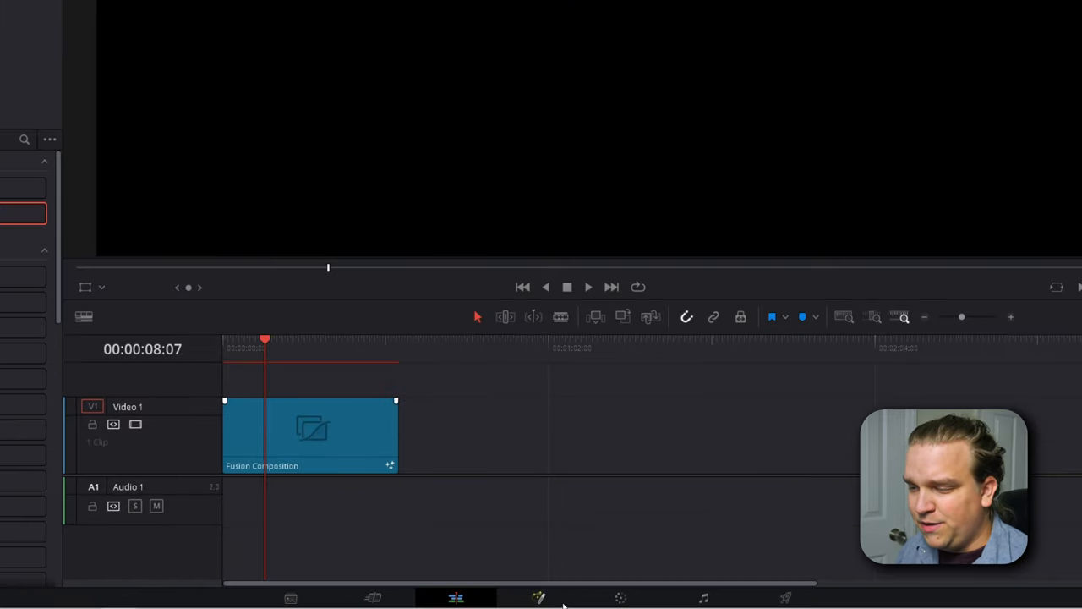
- In the Fusion page, drag the four gamez clips from the Media Pool into the node graph as MediaIn nodes
left_click(538, 597)
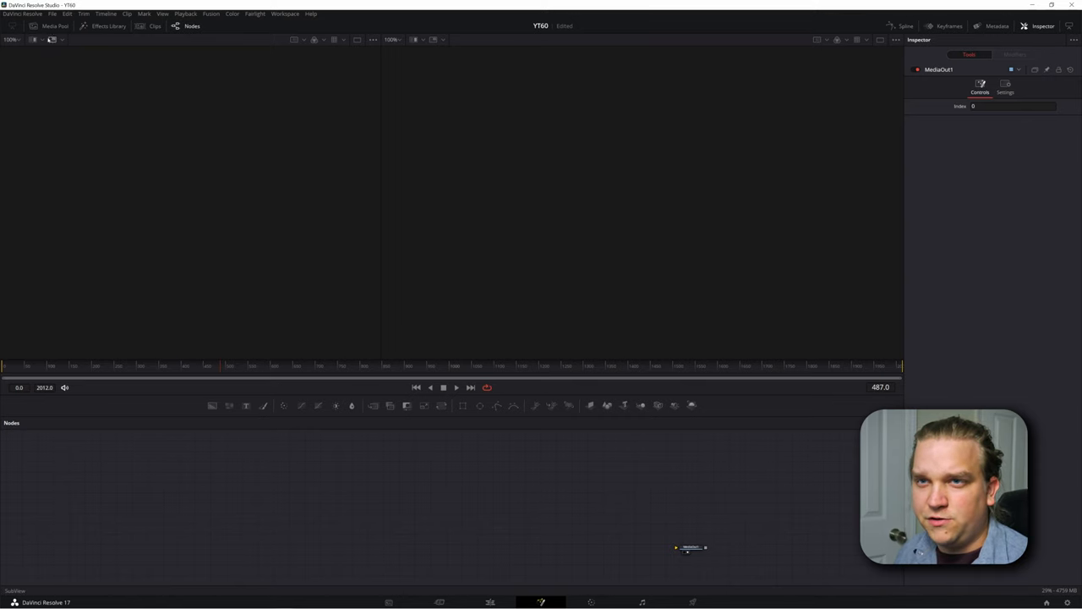
left_click(54, 25)
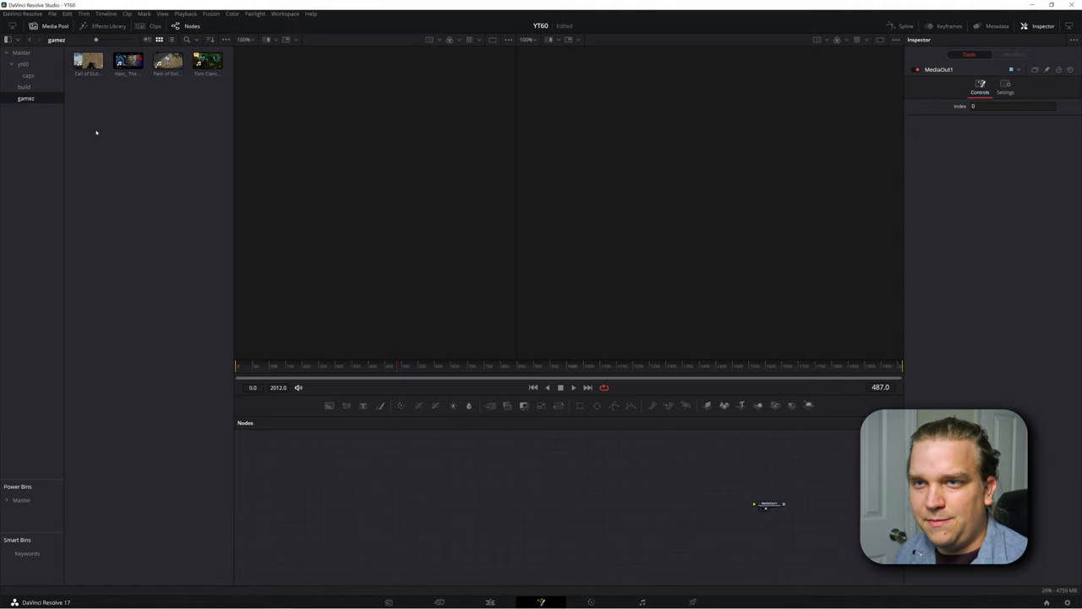
left_click_drag(207, 60, 491, 516)
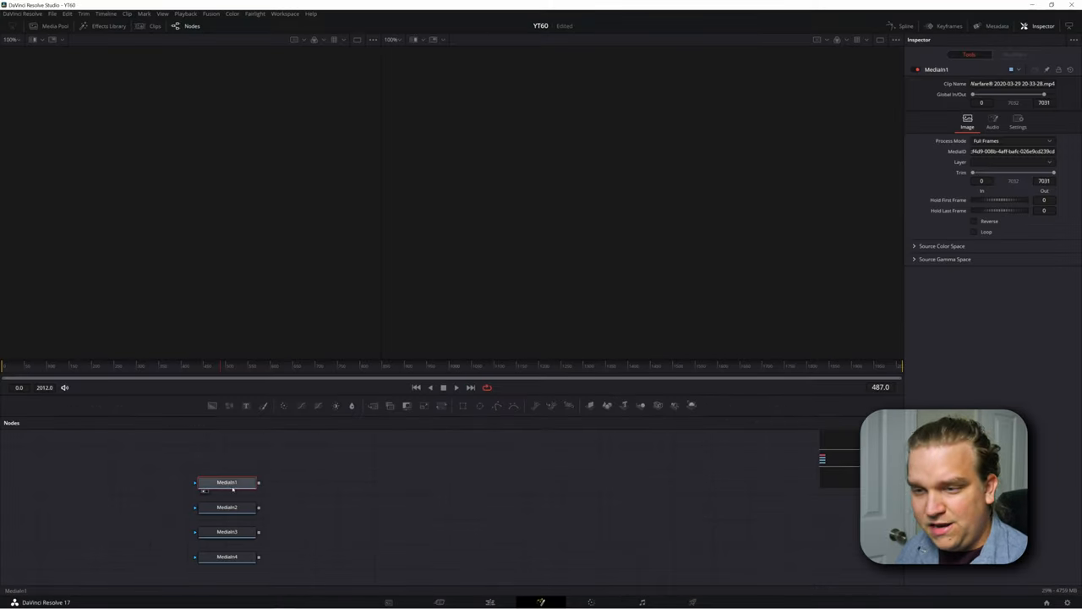
left_click(227, 506)
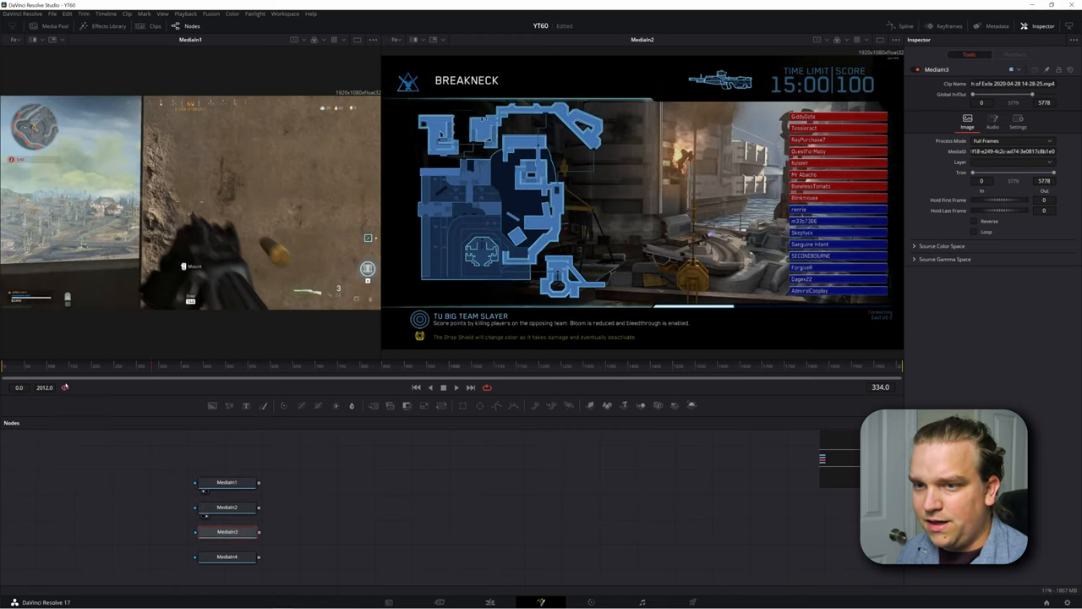
- Select MediaIn2 so its Trim In can be moved to source frame 1435
left_click(226, 556)
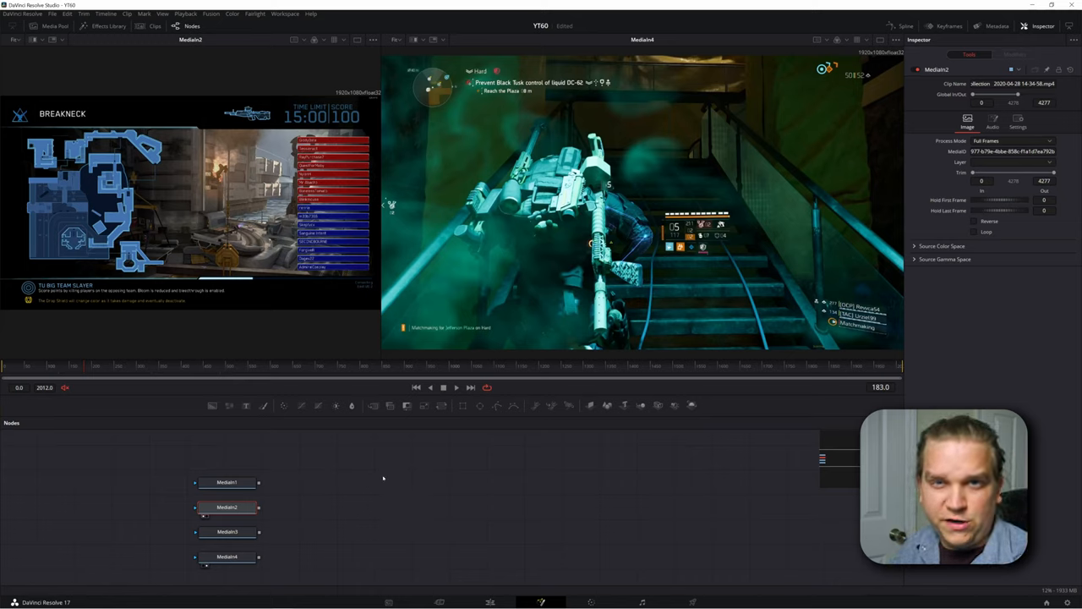
mouse_move(585, 455)
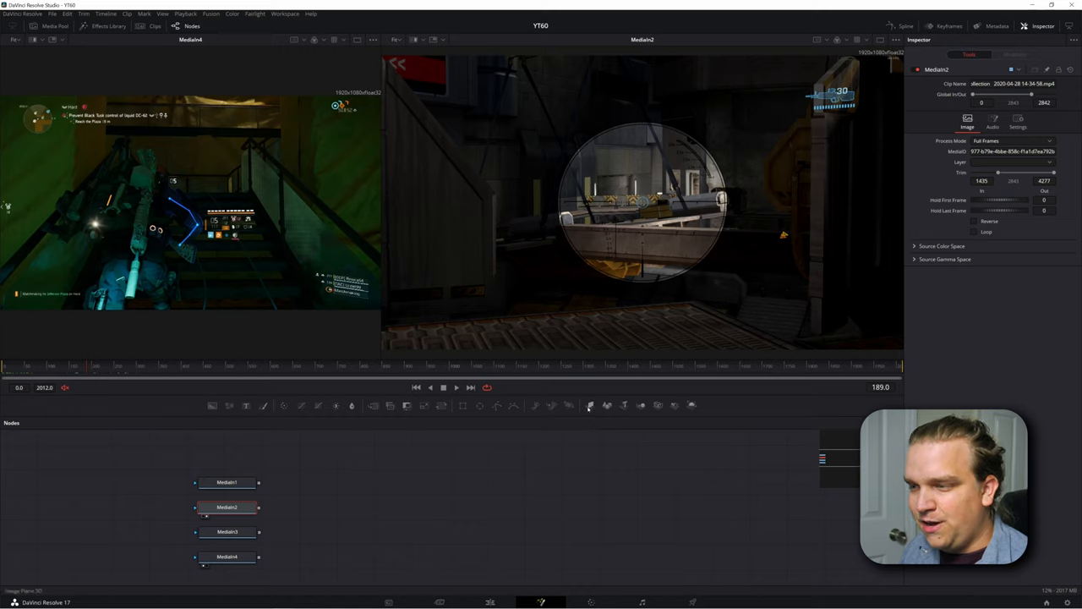
mouse_move(590, 405)
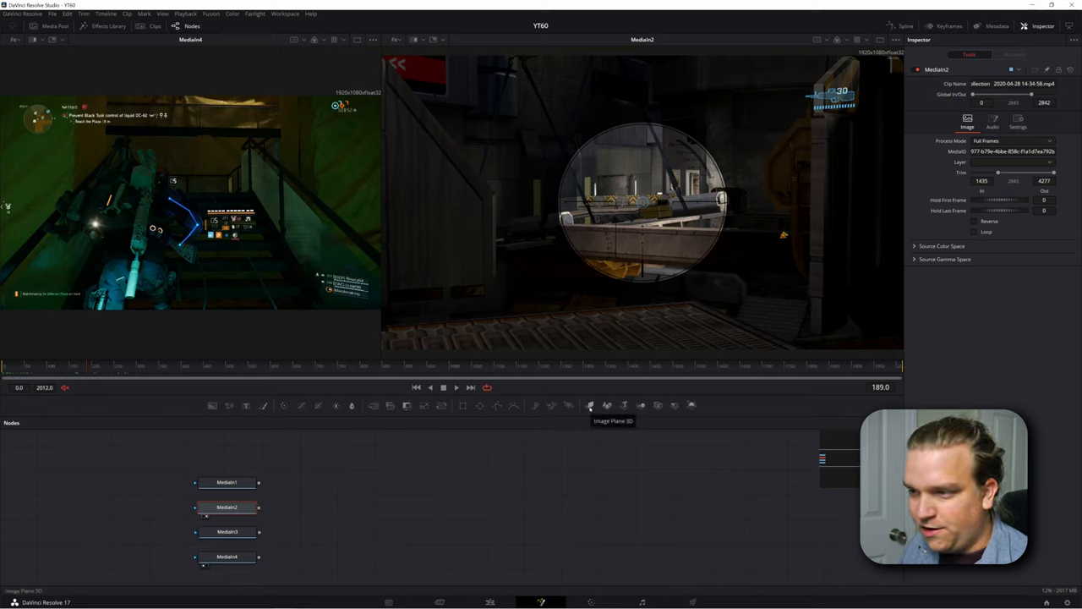
- Add an Image Plane 3D after MediaIn2 and paste copies after MediaIn1, MediaIn3 and MediaIn4
left_click(590, 405)
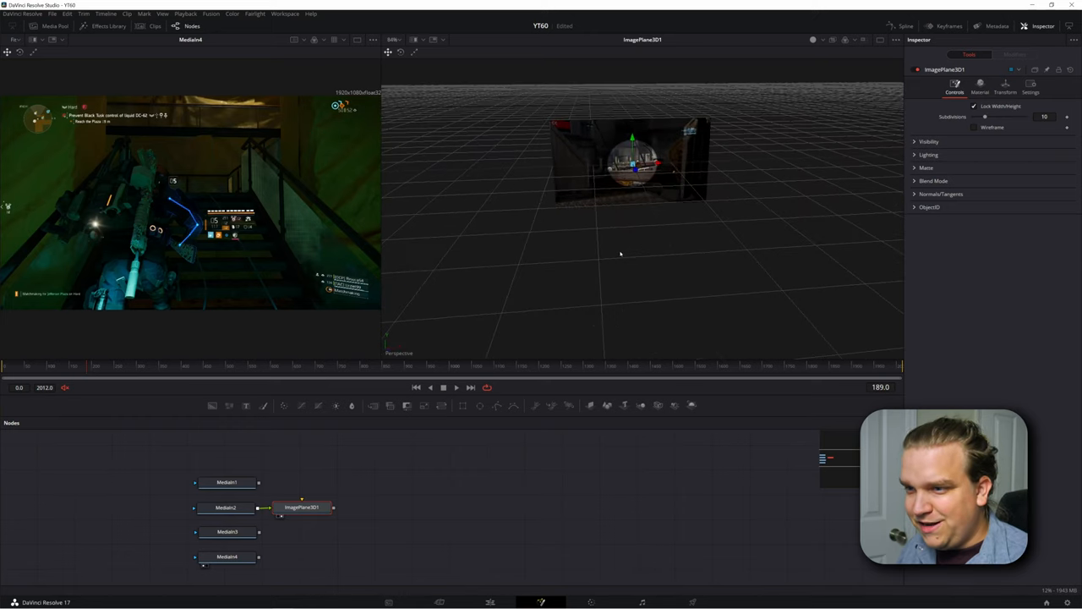
left_click(227, 507)
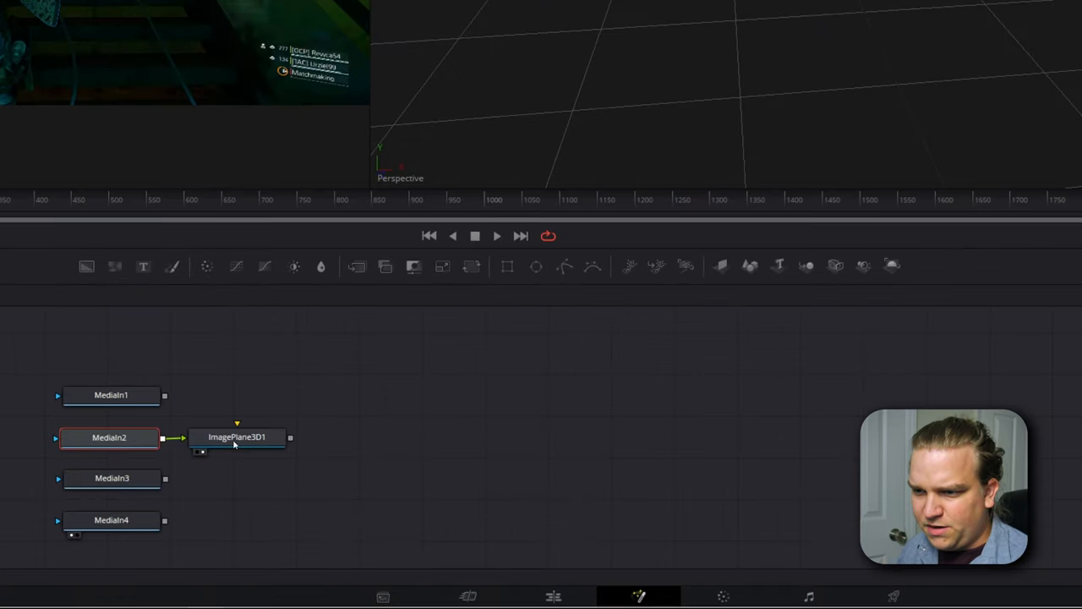
left_click(237, 437)
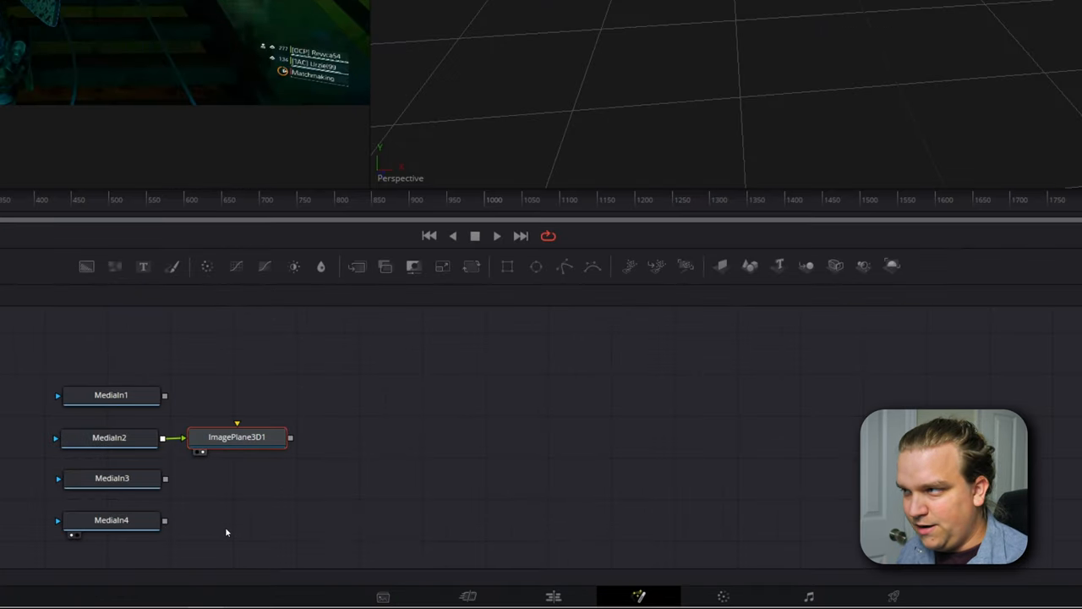
left_click(111, 395)
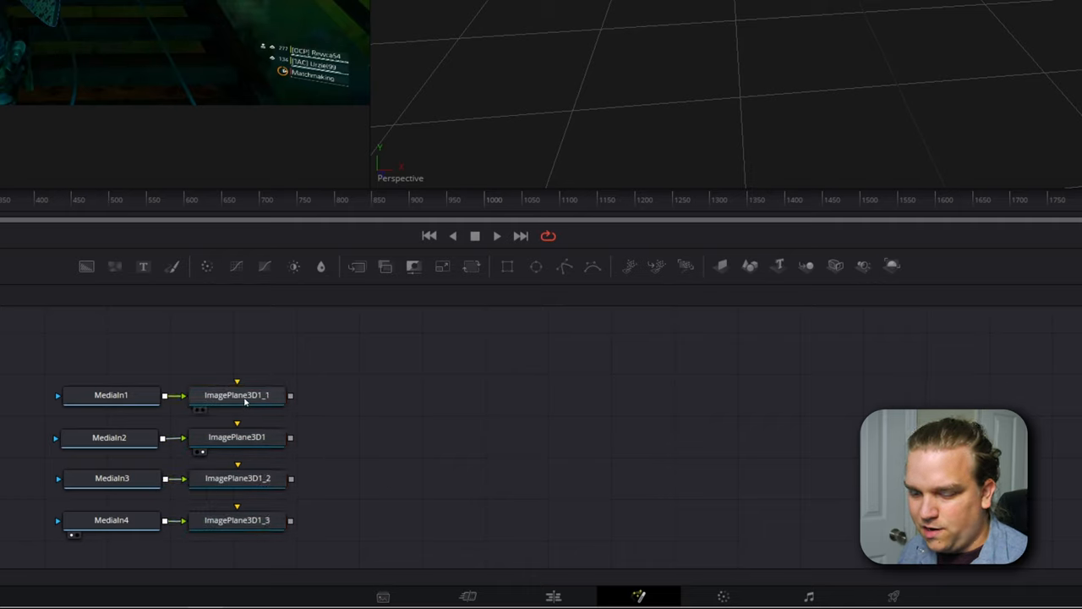
left_click(236, 478)
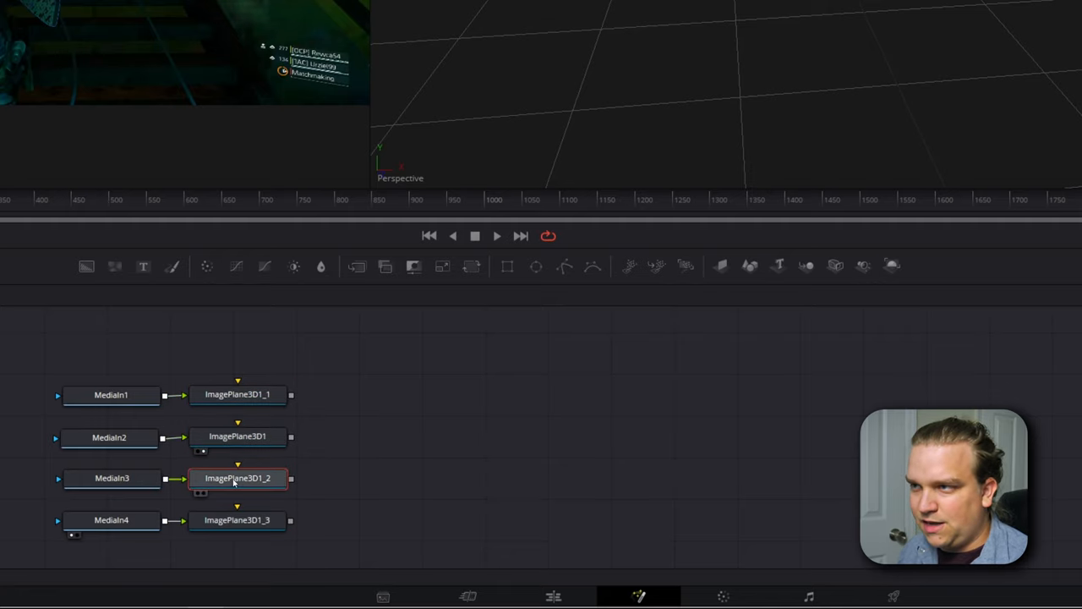
left_click(236, 519)
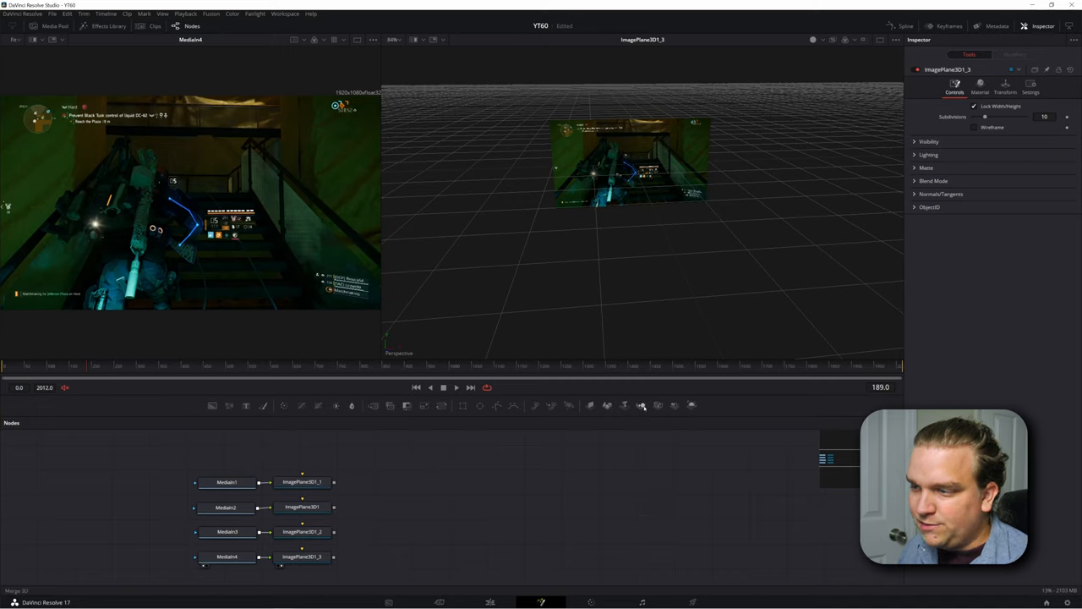
mouse_move(641, 405)
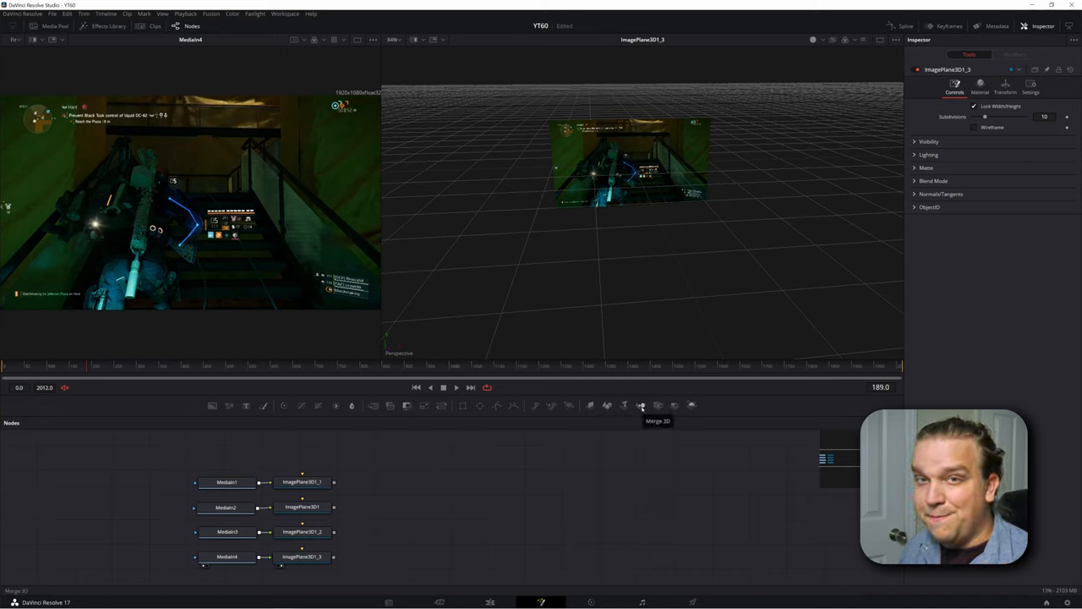
- Add a Merge3D1 node and connect the image plane outputs into its inputs
left_click(641, 406)
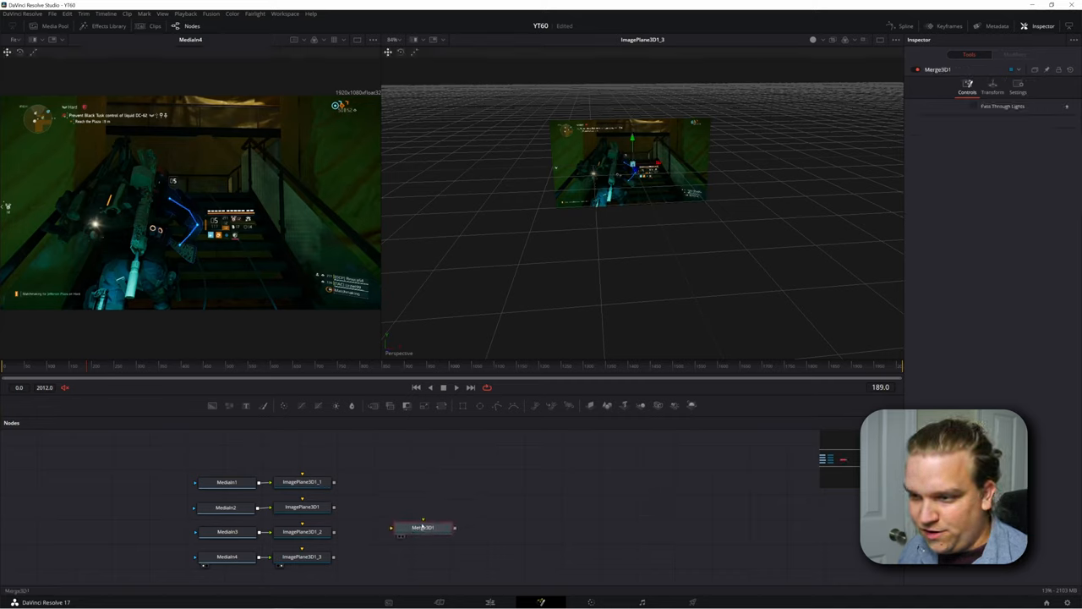
left_click_drag(423, 527, 442, 520)
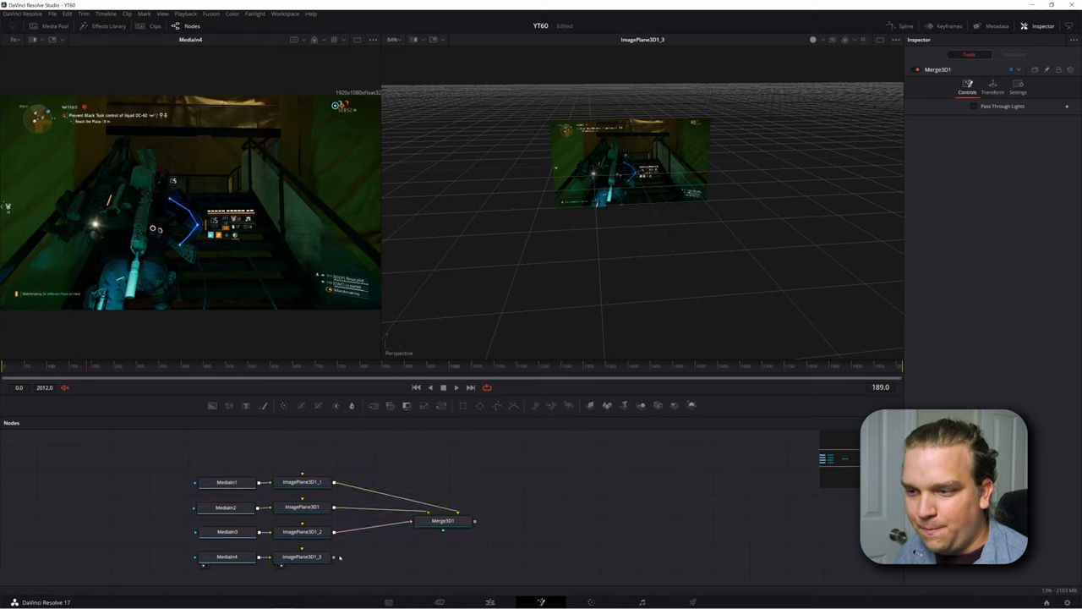
left_click(443, 520)
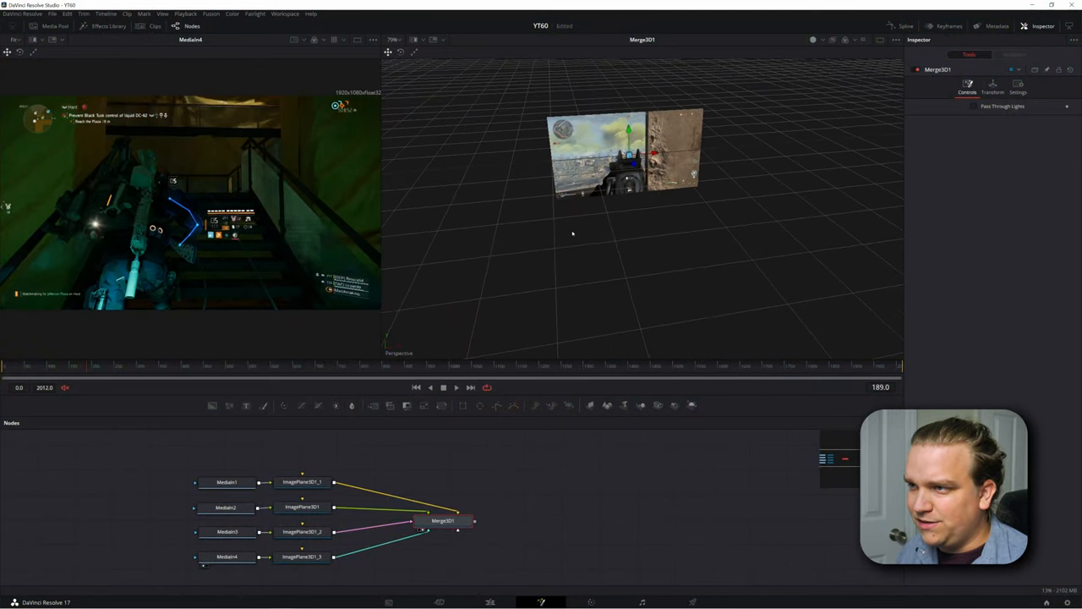
- Select each ImagePlane3D node in turn and reposition its plane to tile the collage
left_click(301, 482)
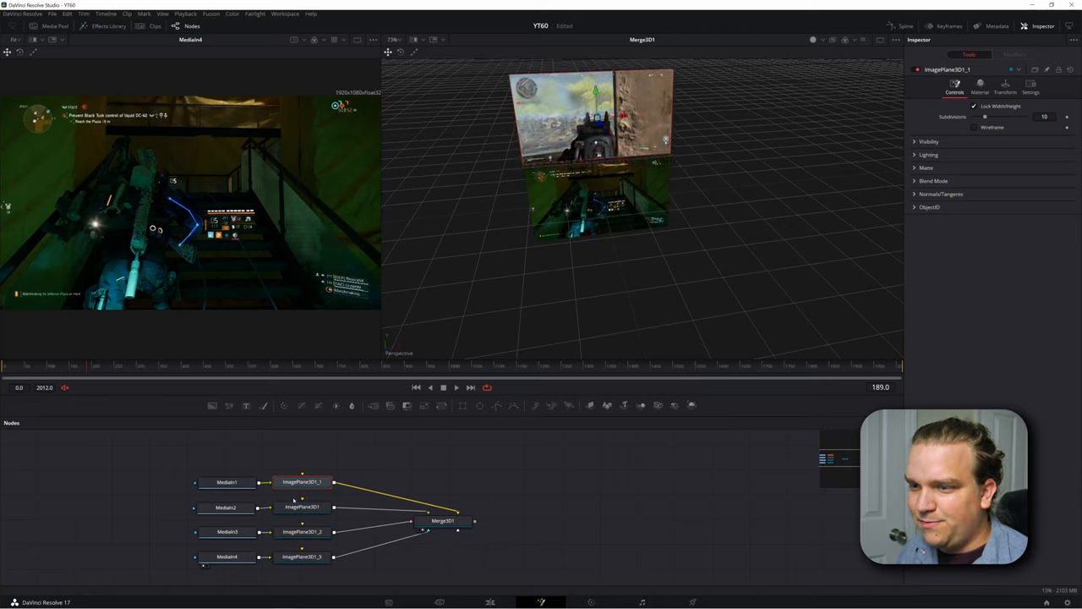
left_click(302, 506)
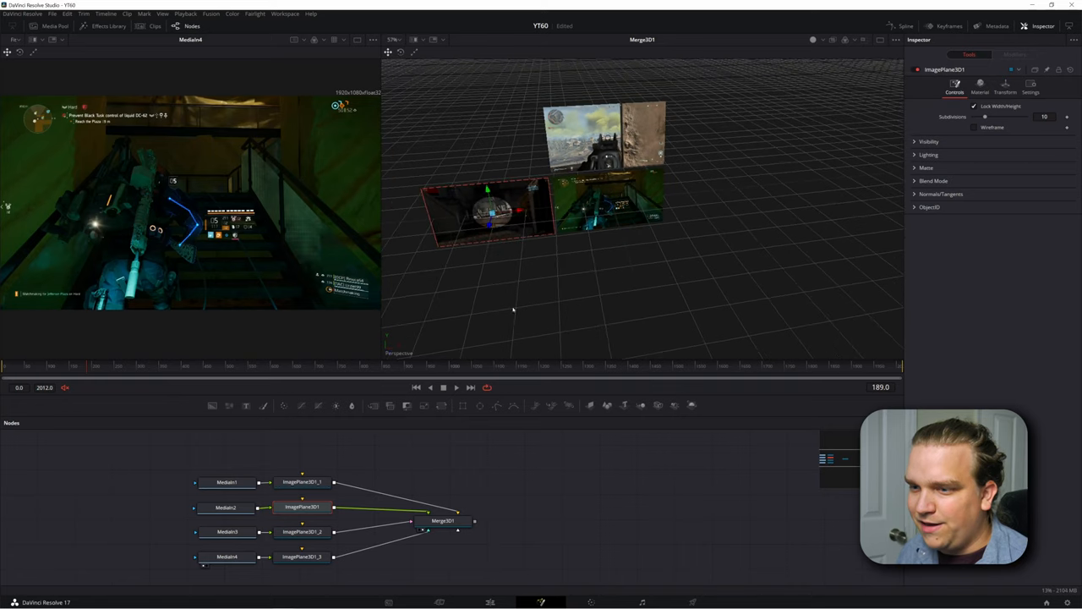
left_click(302, 531)
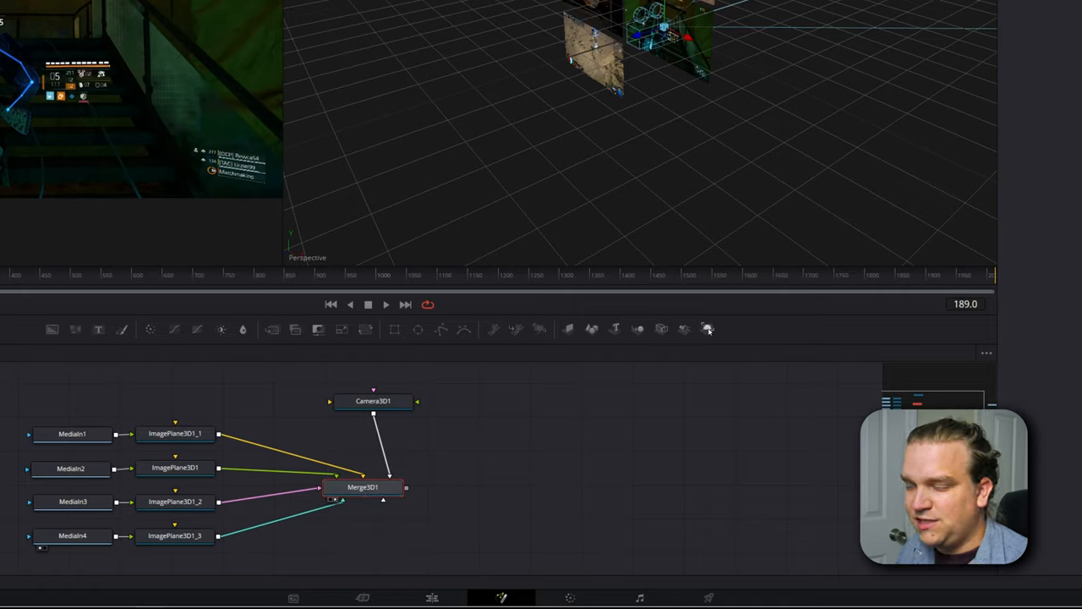
mouse_move(707, 329)
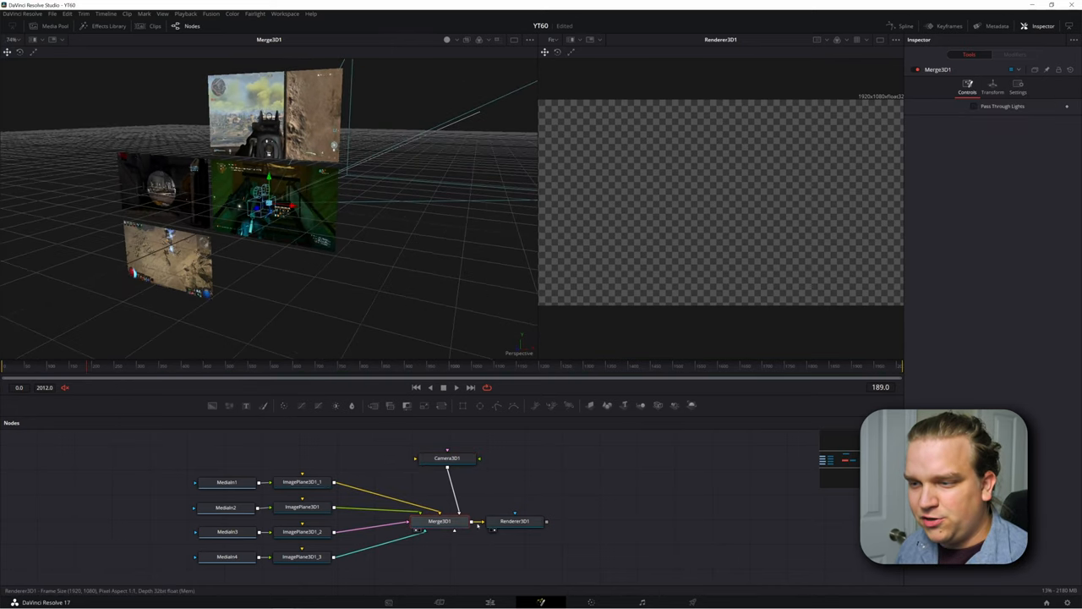
left_click(446, 457)
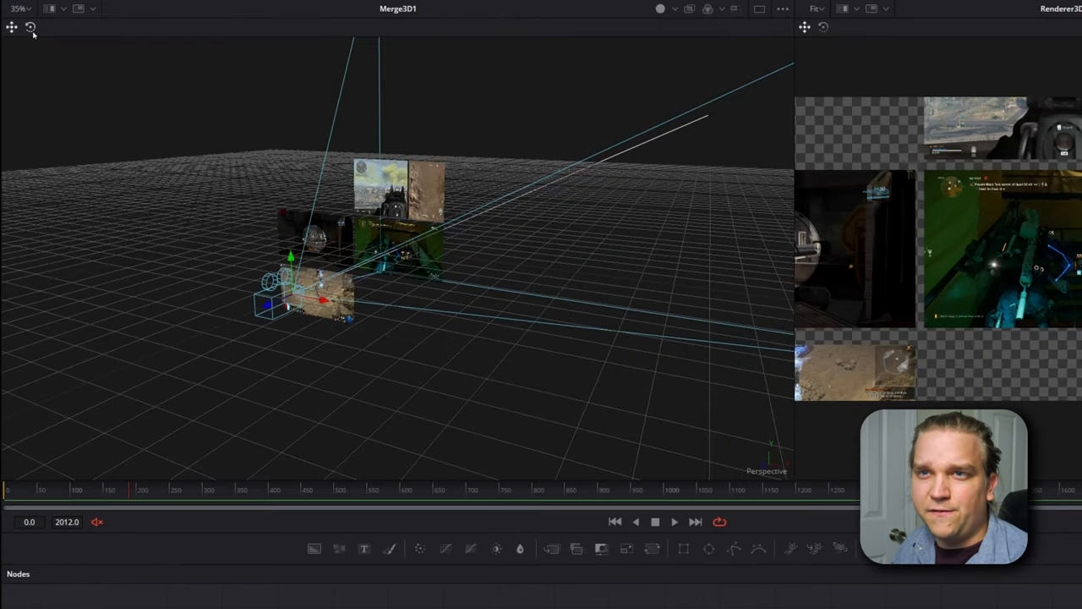
mouse_move(29, 27)
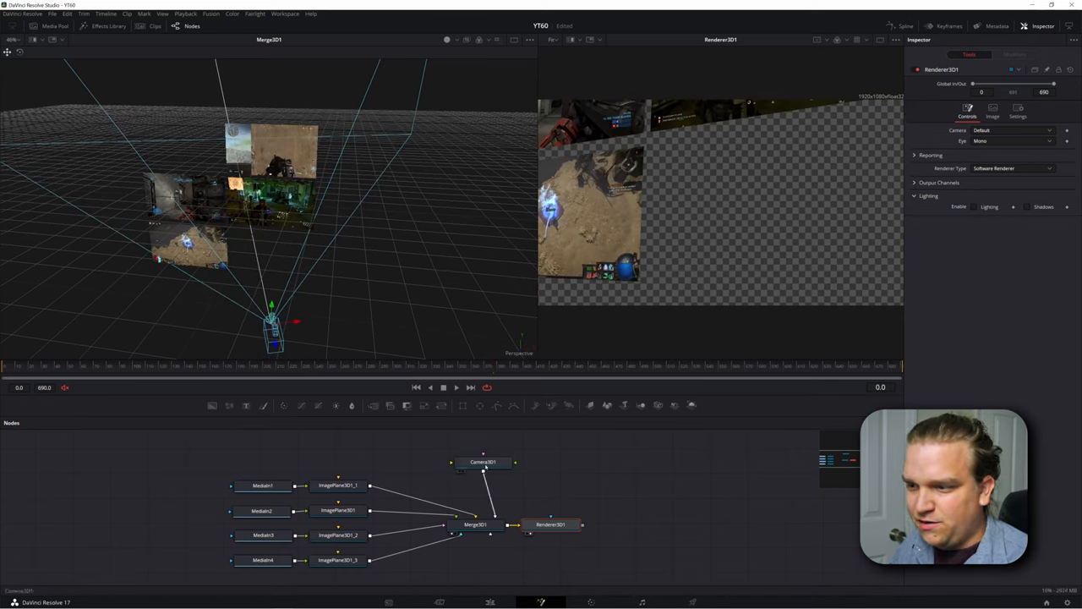
- Select Camera3D1 and keyframe its Translation so the view travels across the images
left_click(482, 461)
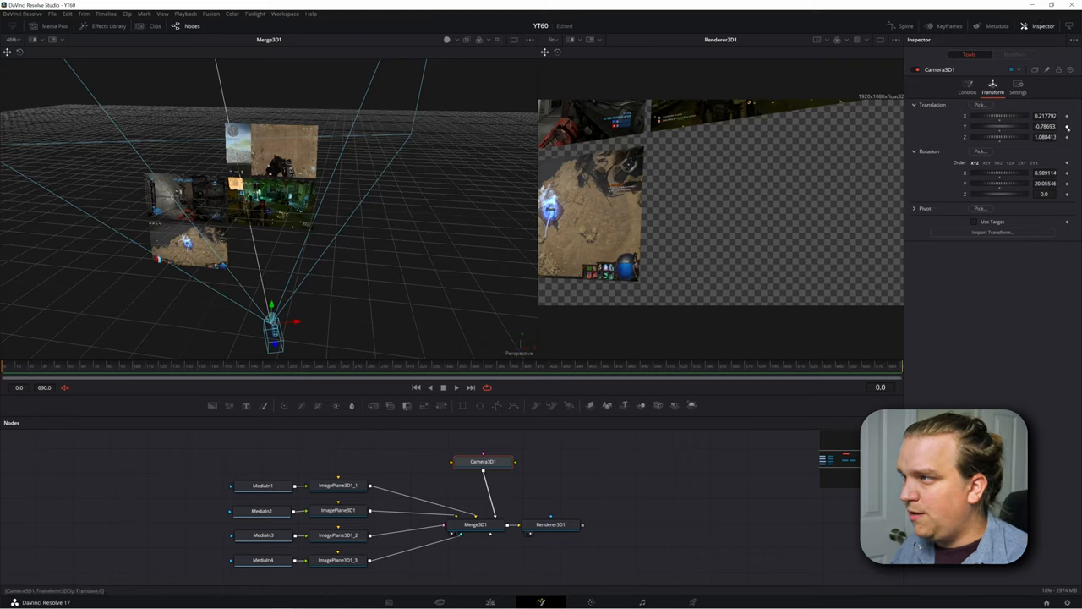
left_click(482, 461)
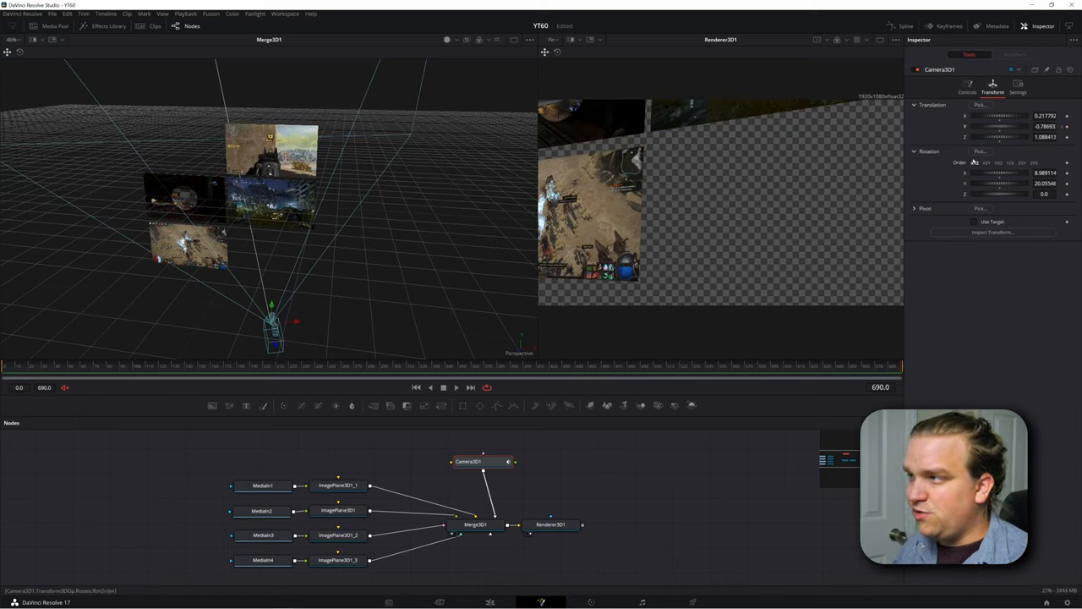
mouse_move(414, 326)
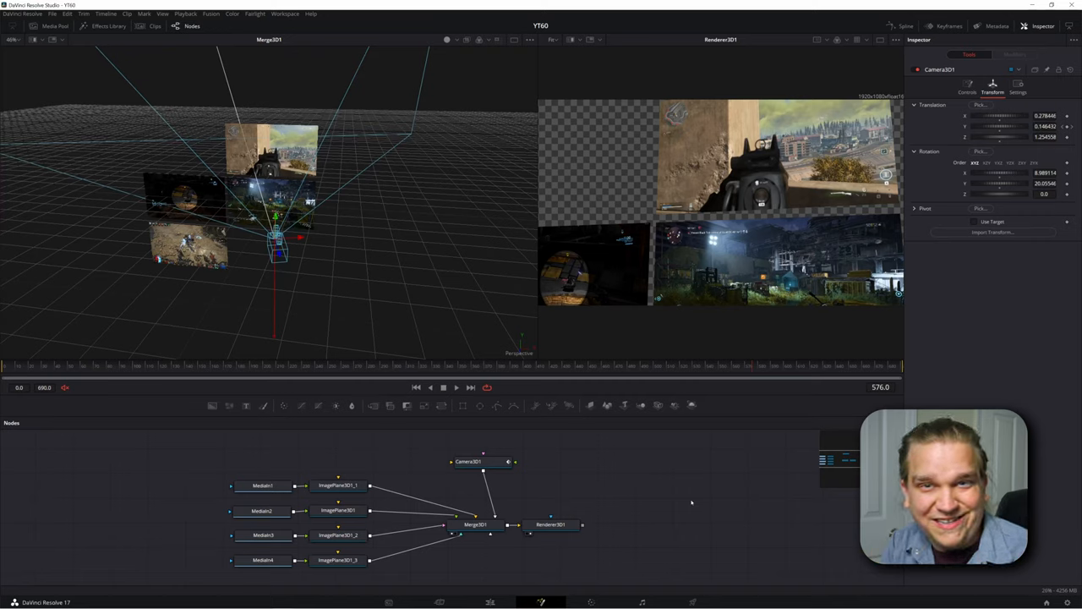
mouse_move(496, 303)
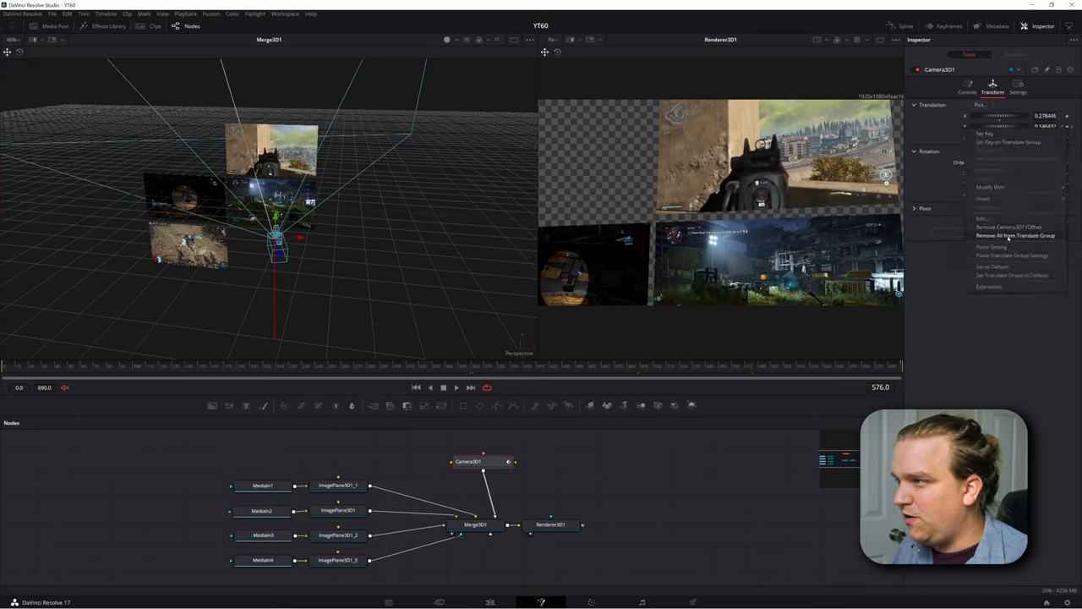
- Set Camera3D1 Rotation keyframes in the Inspector for a tilted close-up near frame 601
left_click(1014, 235)
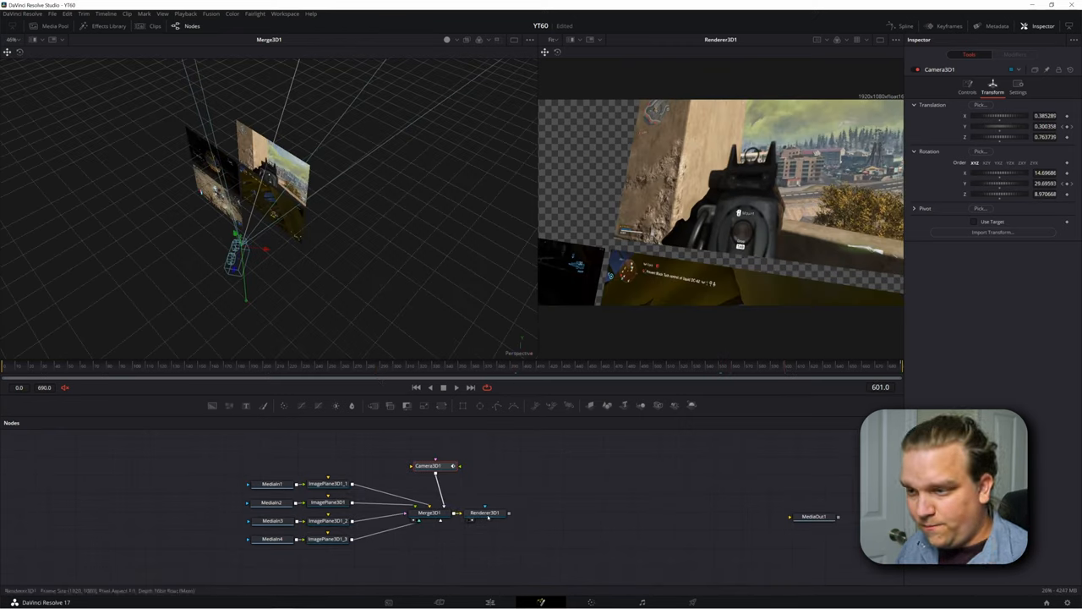
- Connect Renderer3D1 to MediaOut1 and enable the Z depth output channel
left_click(484, 513)
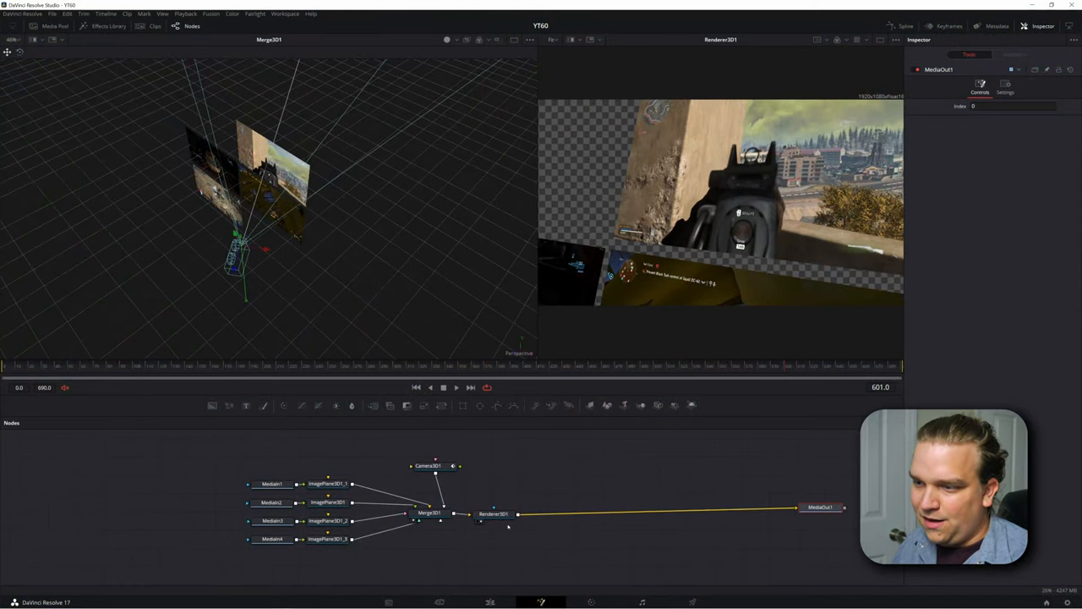
left_click(494, 513)
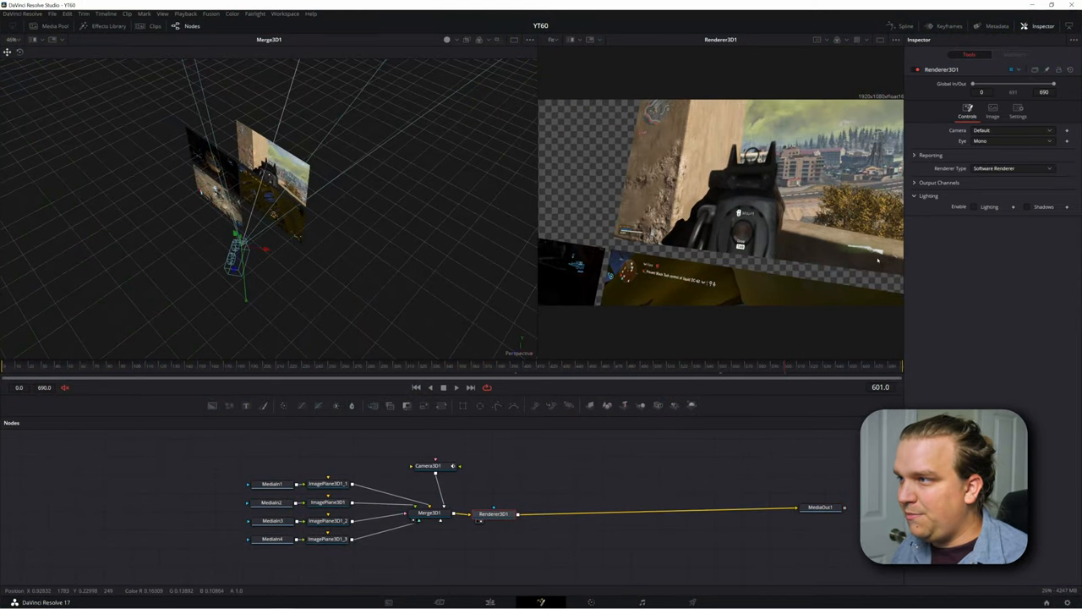
left_click(939, 182)
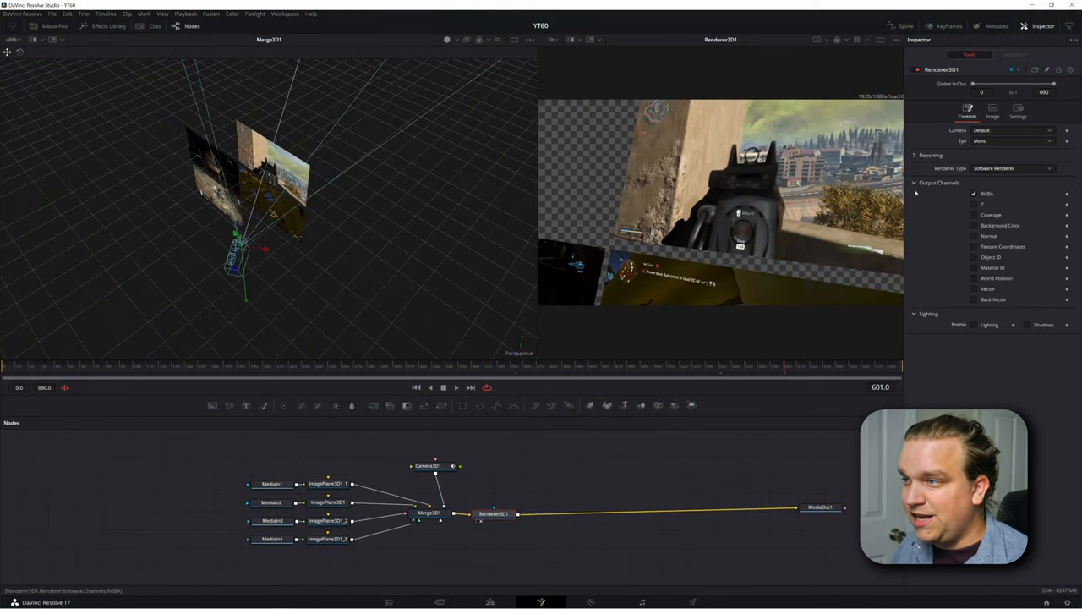
left_click(974, 204)
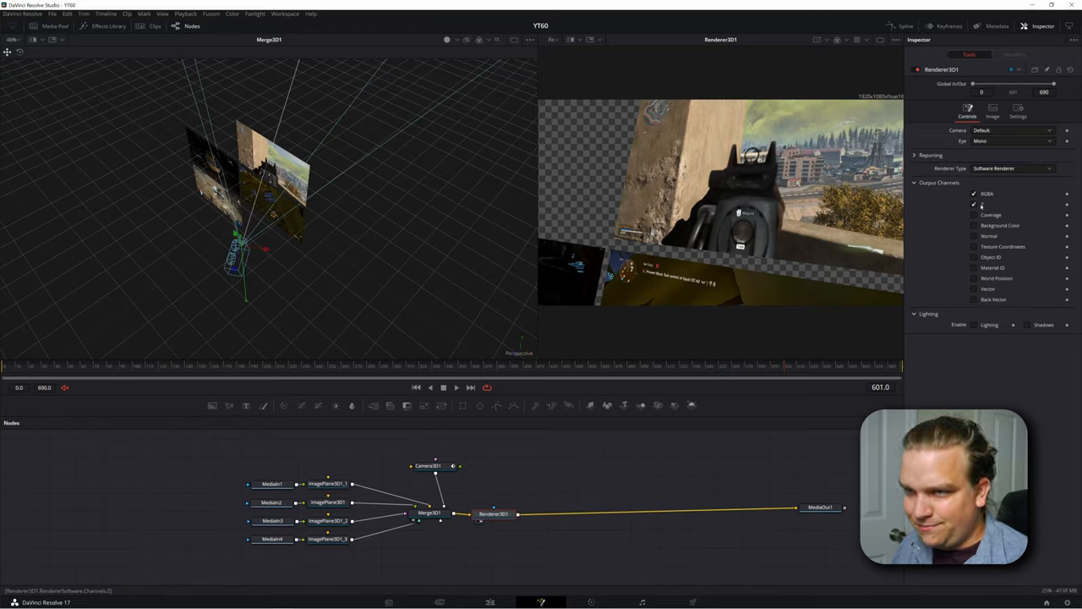
left_click(973, 204)
type("dept")
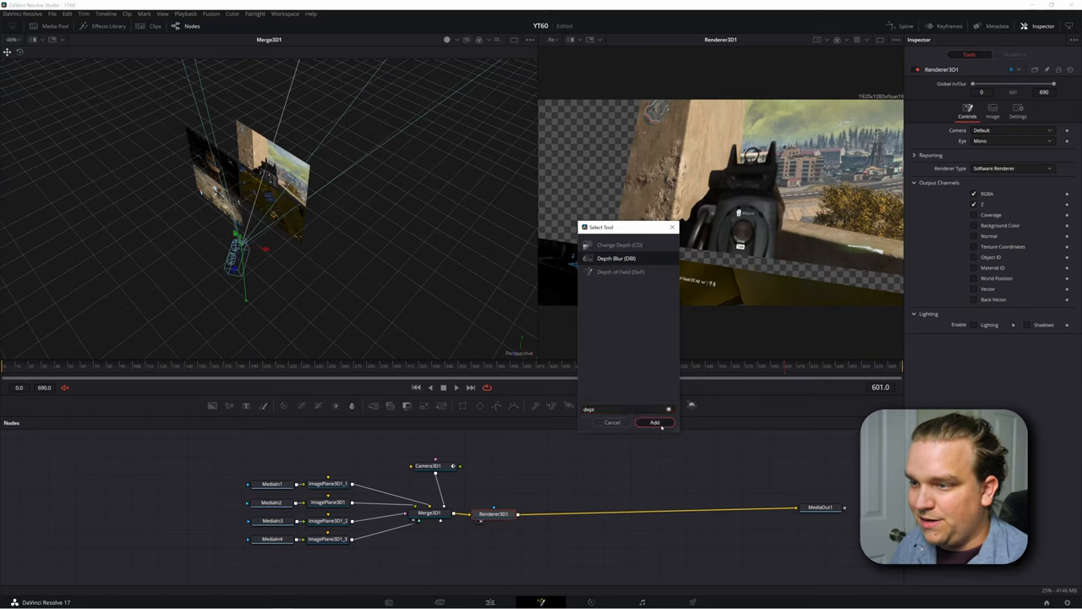
- Insert DepthBlur1 with blur size 20, Z Scale 3 and a keyframed focal point
left_click(654, 421)
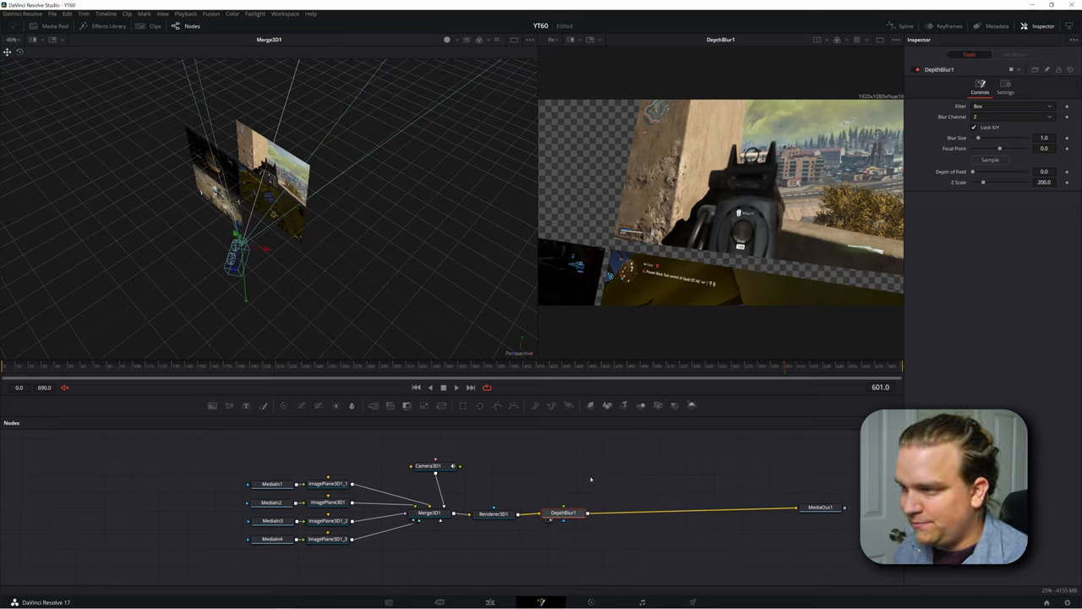
left_click_drag(1014, 182, 976, 182)
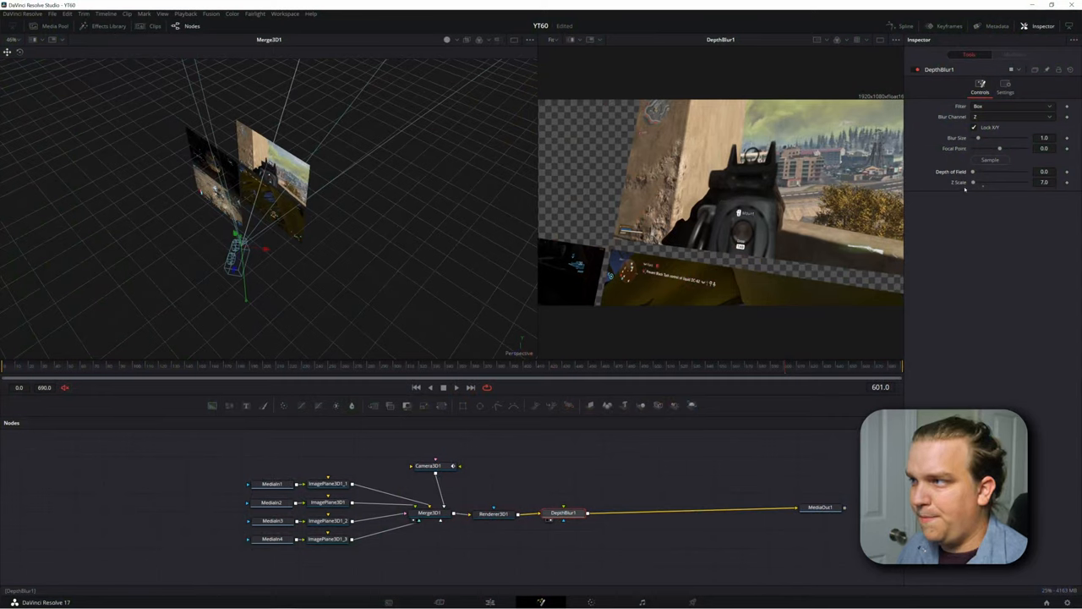
left_click_drag(978, 138, 988, 138)
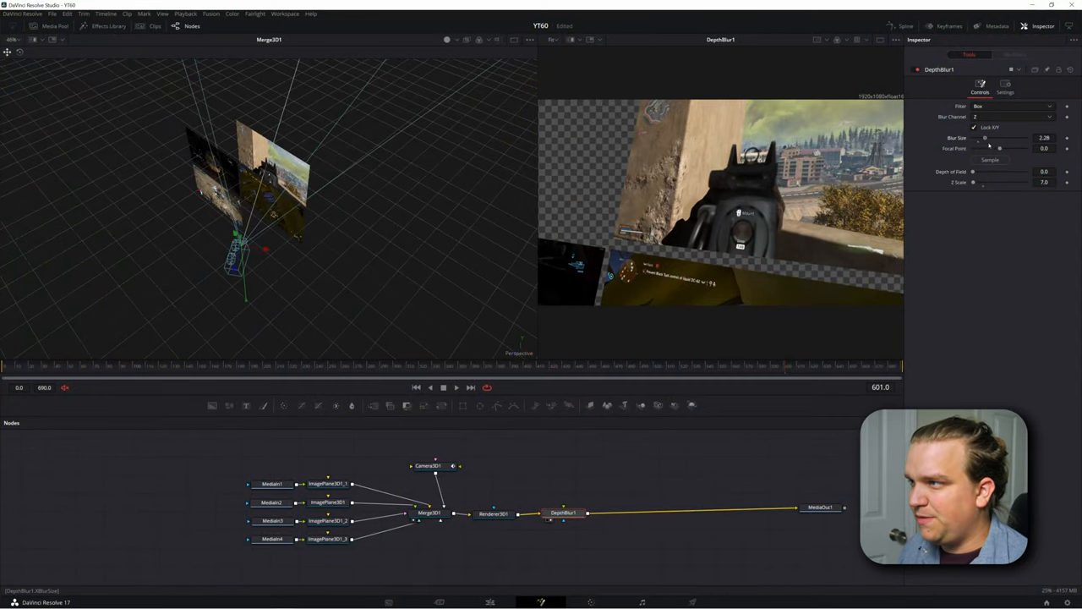
left_click_drag(983, 138, 1025, 137)
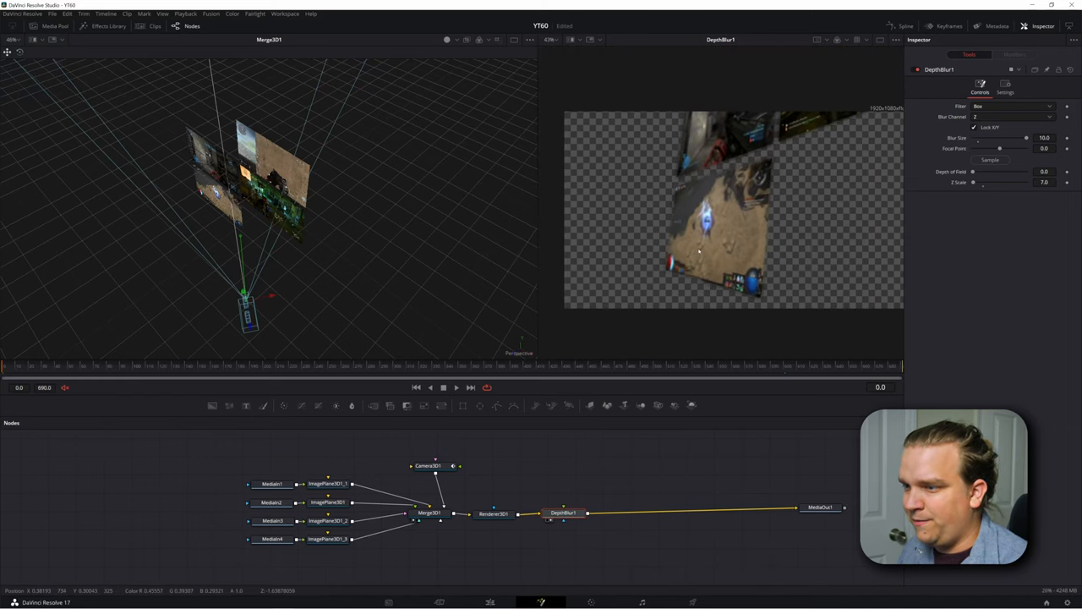
left_click(989, 160)
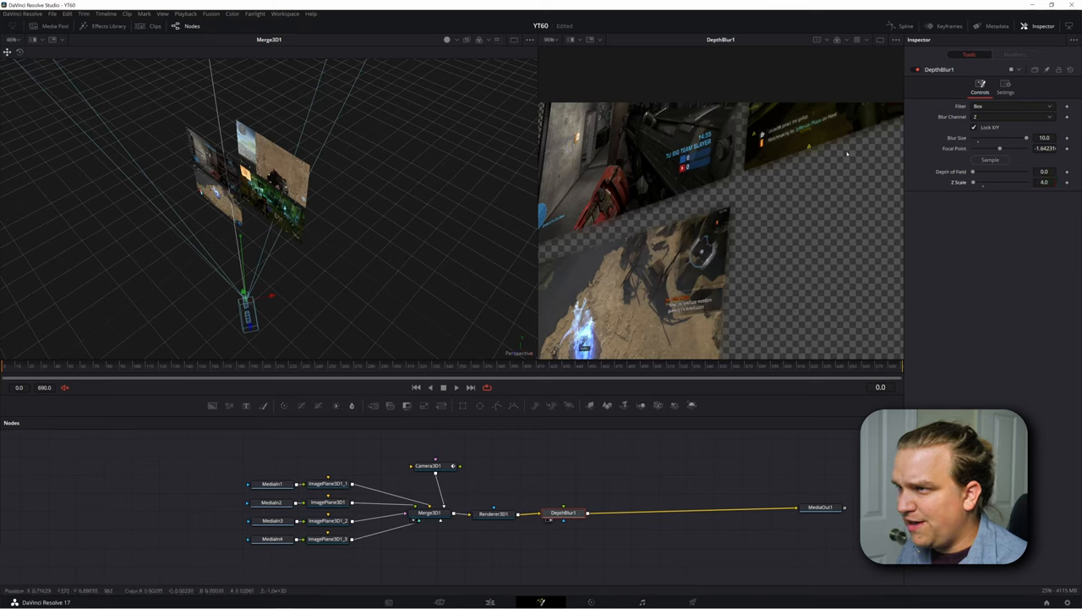
left_click(1045, 182)
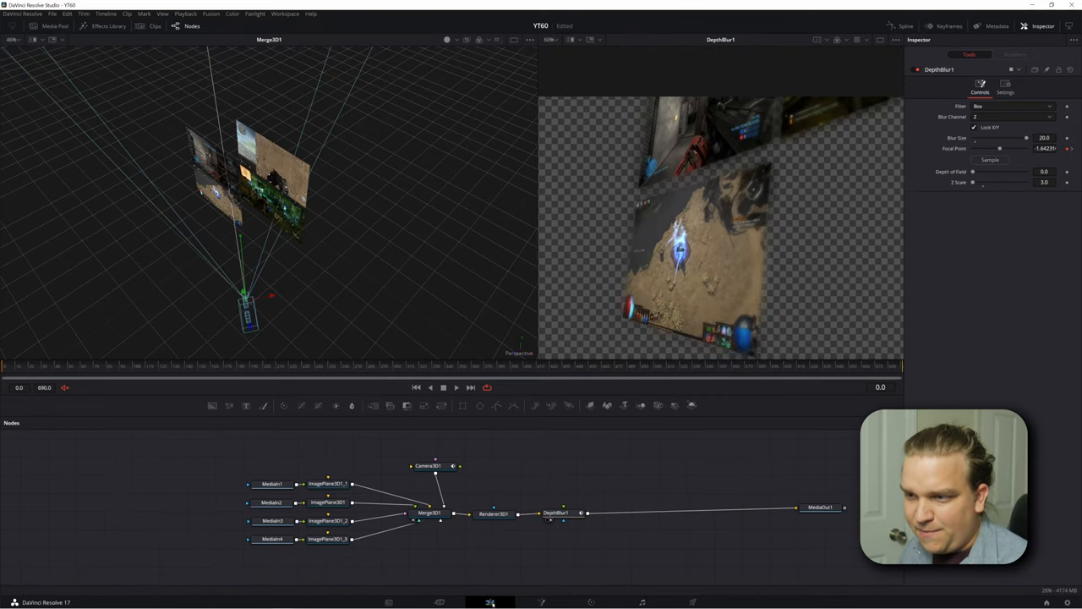
- Preview the Fusion Composition clip on the Edit page timeline
left_click(490, 602)
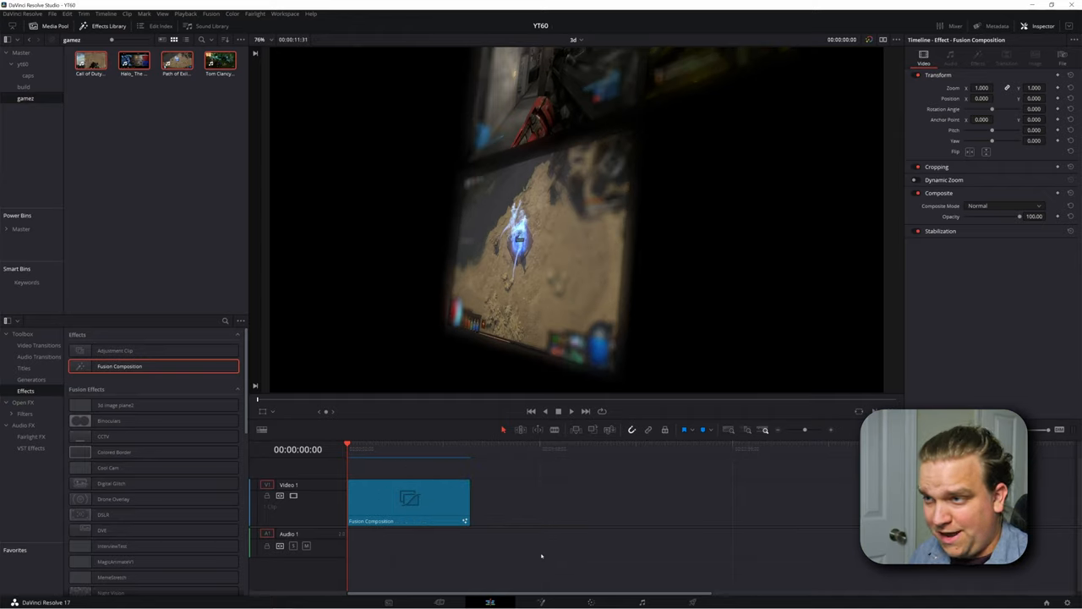
mouse_move(581, 519)
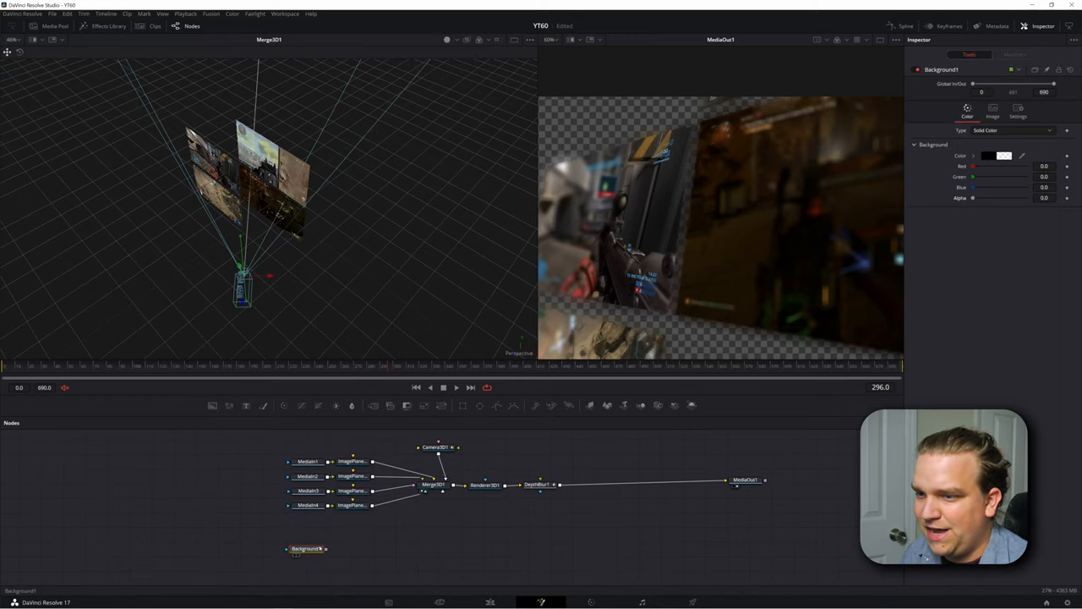
- Chain Background, Grid and ImagePlane3D into Merge3D1 and expand the plane's Visibility settings
left_click(298, 550)
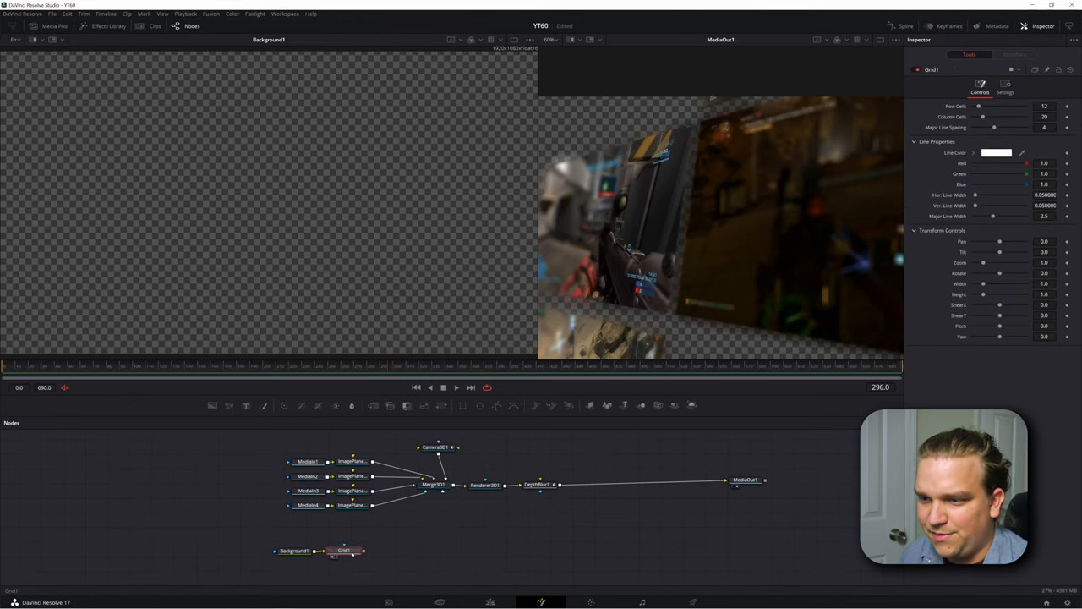
left_click(344, 550)
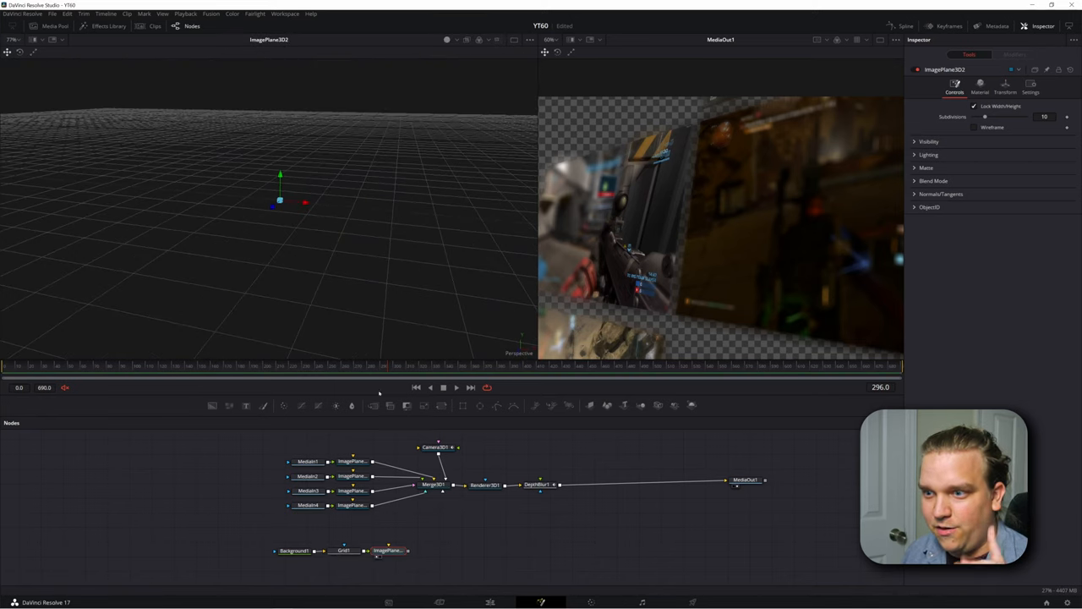
left_click(387, 551)
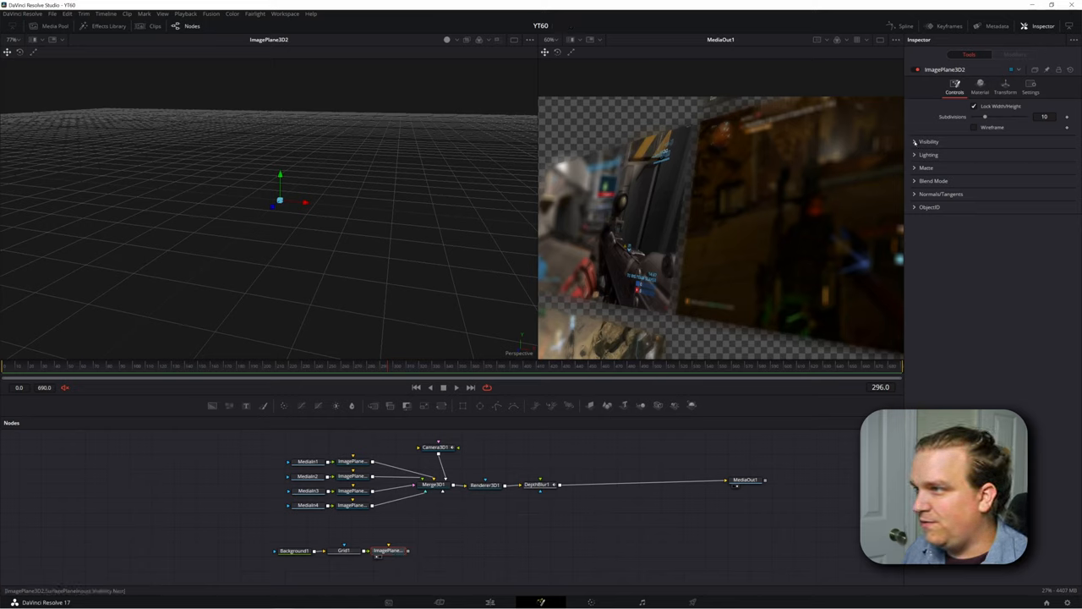
left_click(928, 141)
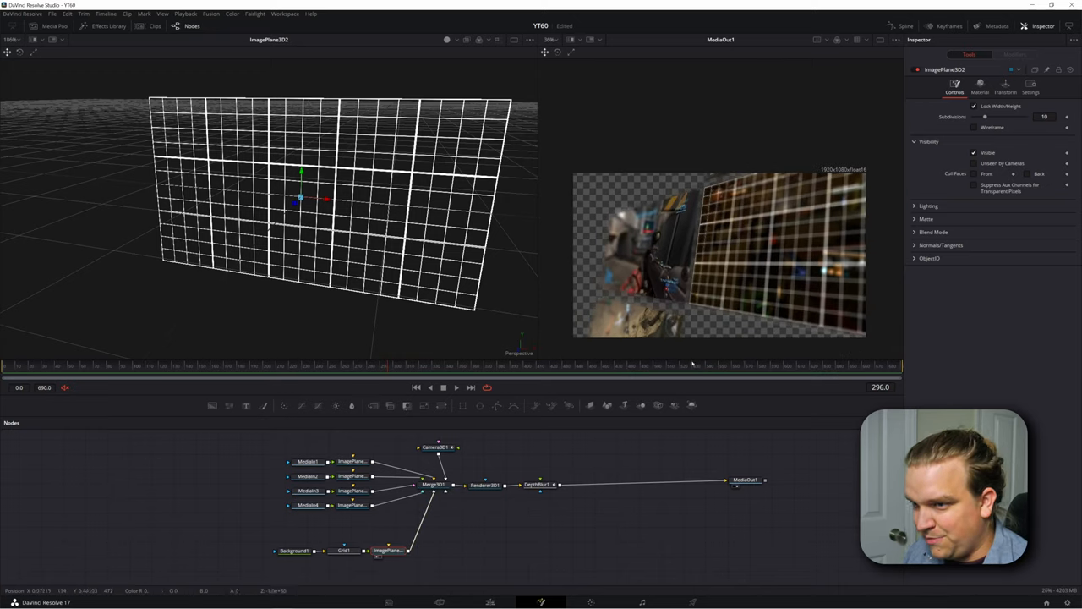
- Scale the grid plane to 10 and shift its X/Z translation back into a large grid wall
left_click(433, 484)
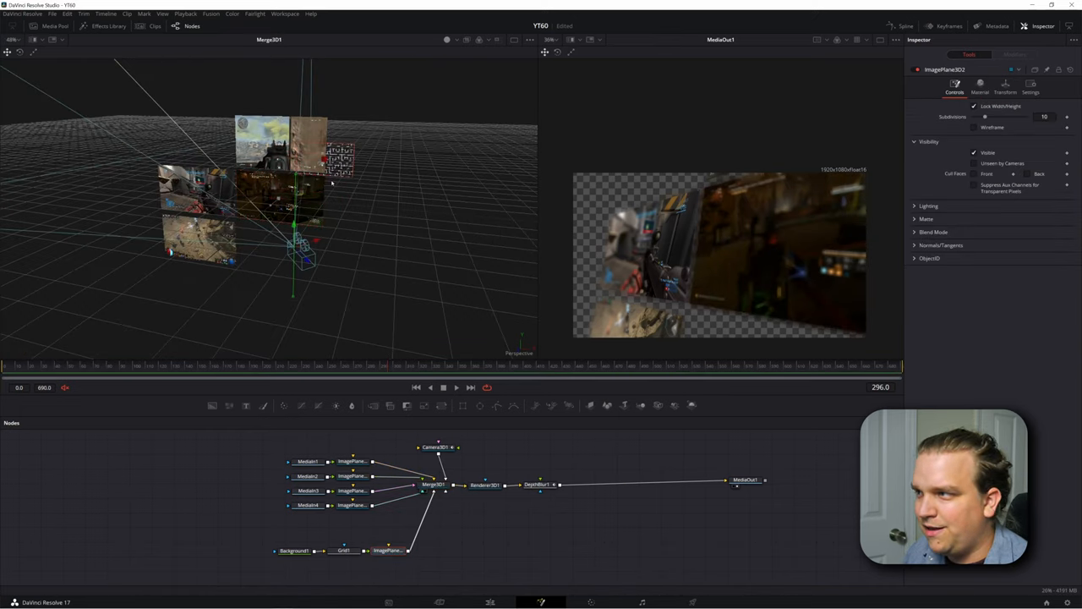
left_click(1005, 83)
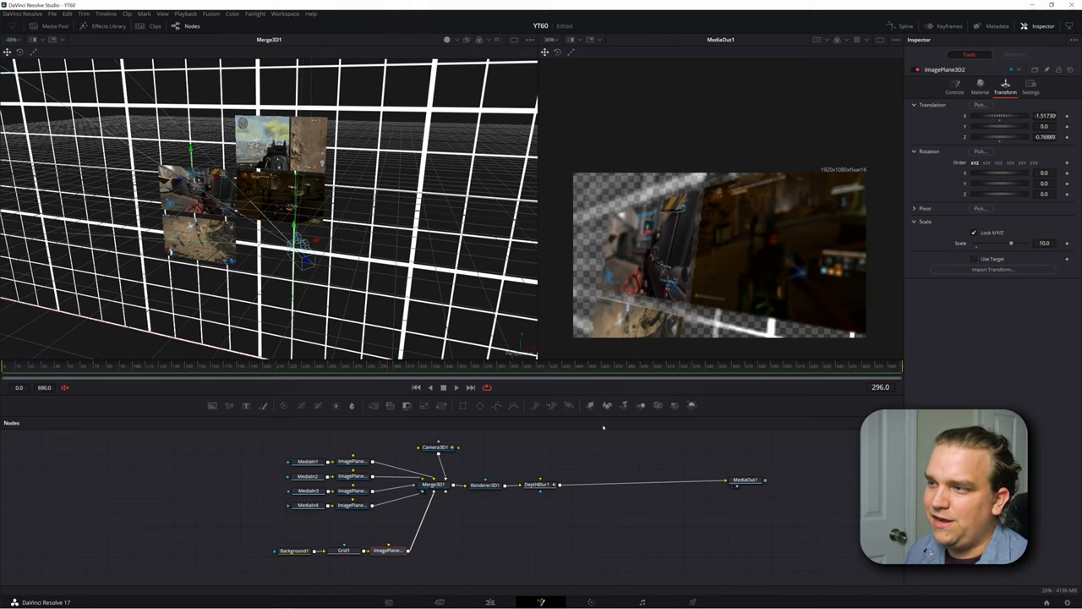
mouse_move(831, 352)
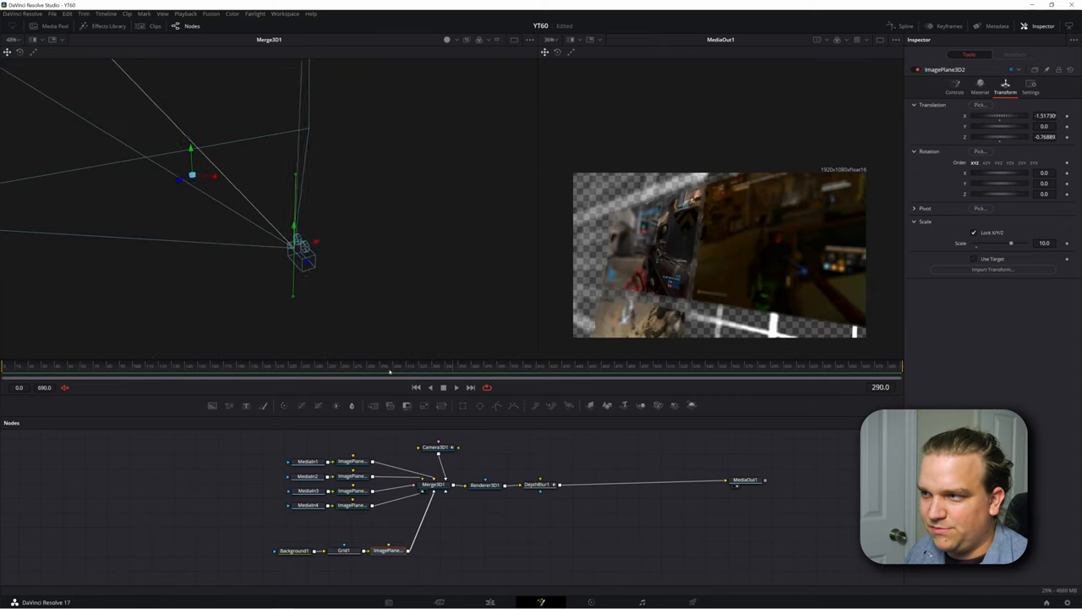
left_click(642, 365)
type("Soft Glow")
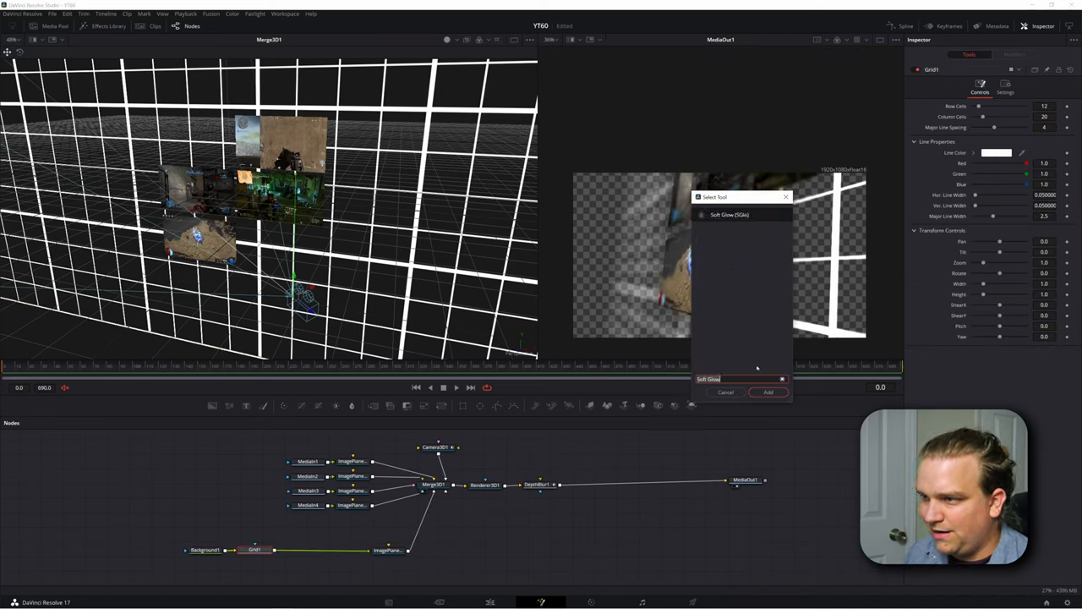
- Add a Soft Glow after Grid1 with lowered Gain and Glow Size, then link a FastNoise node to it
left_click(767, 392)
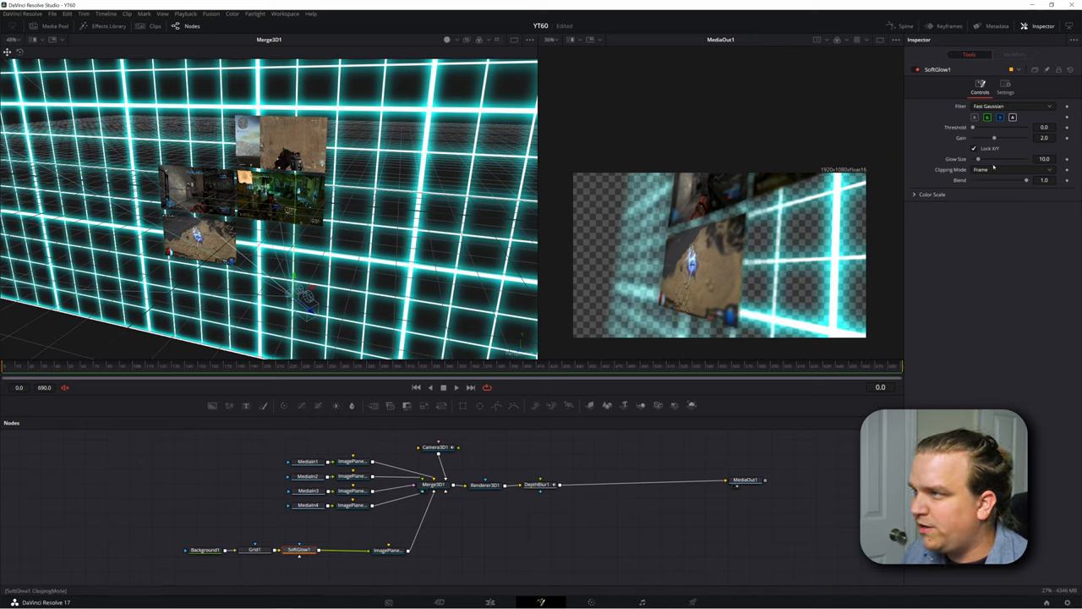
left_click_drag(994, 138, 983, 138)
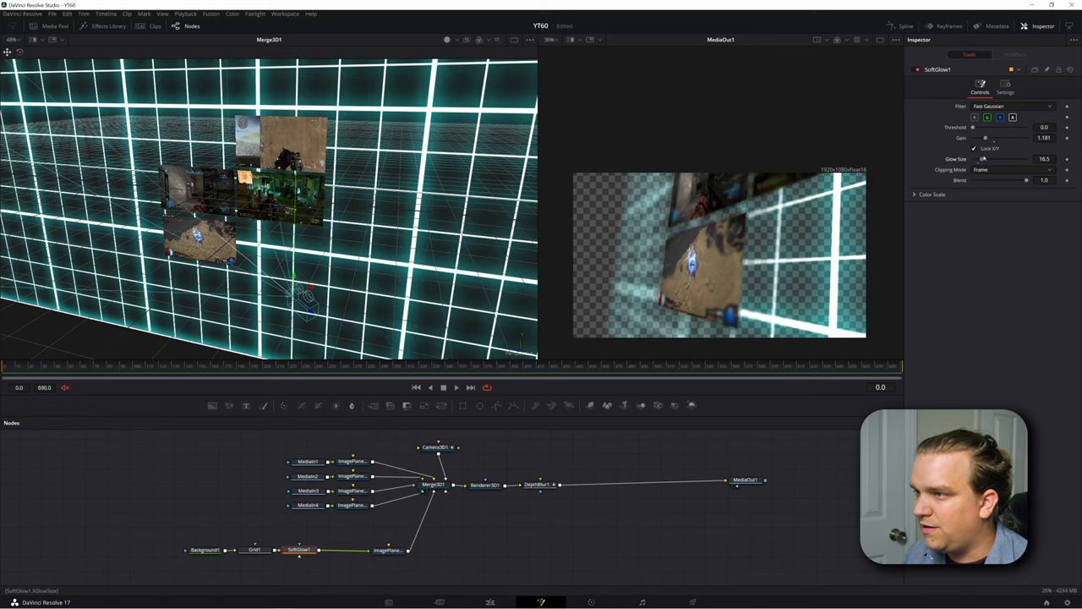
left_click_drag(994, 159, 978, 159)
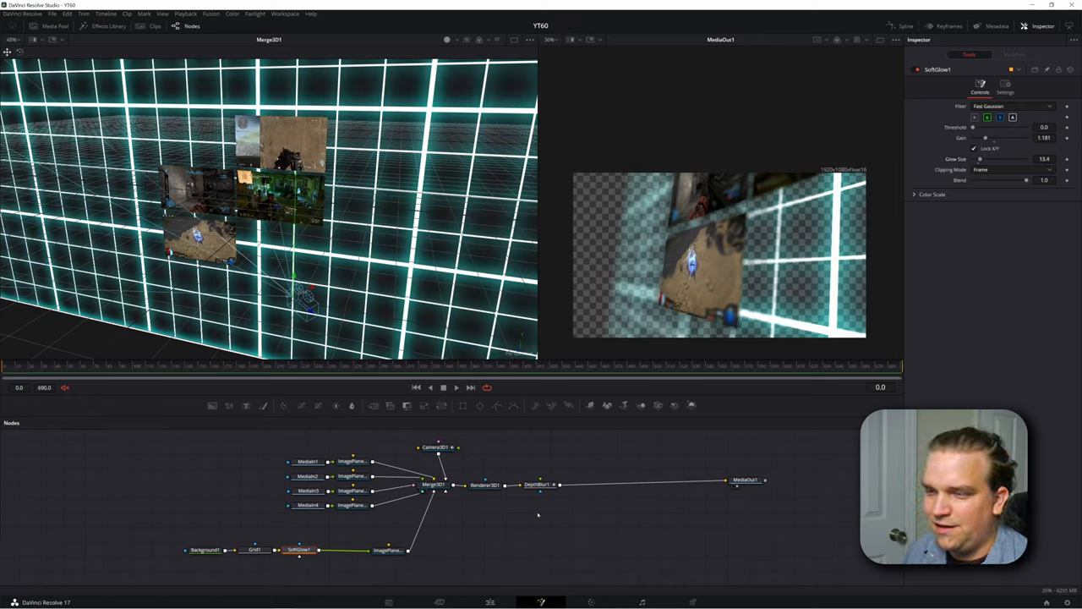
left_click(72, 366)
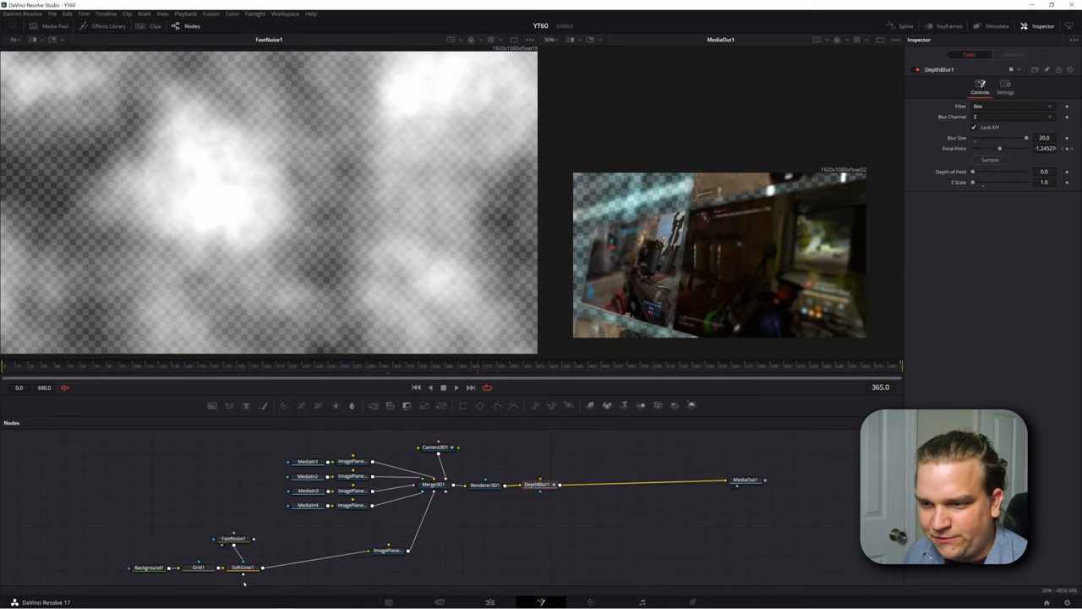
left_click(234, 538)
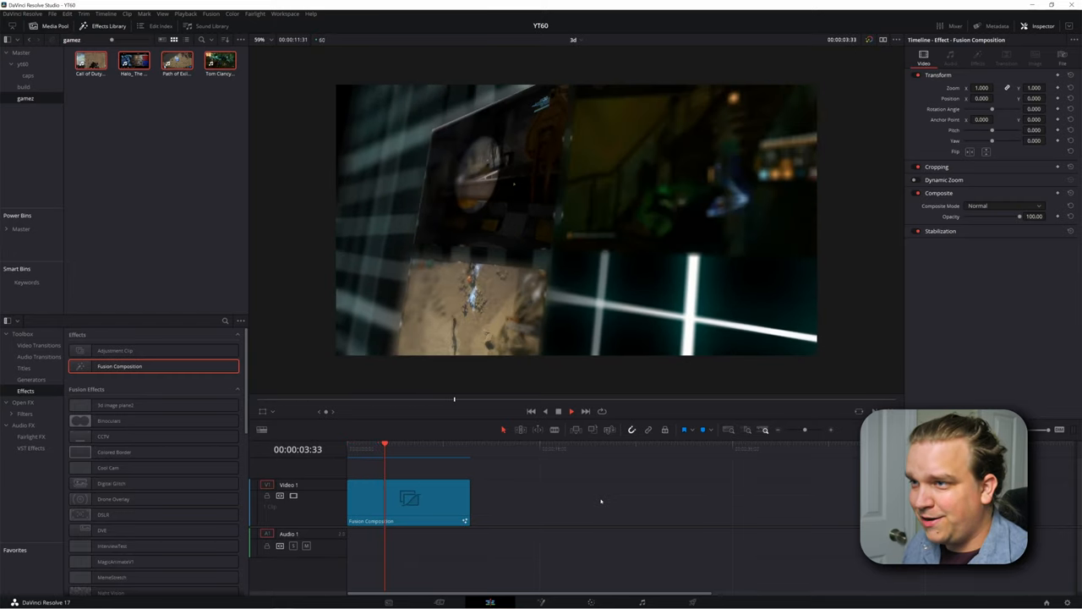
- Play the composition on the Edit page showing blurred gameplay before the glowing grid
left_click(571, 411)
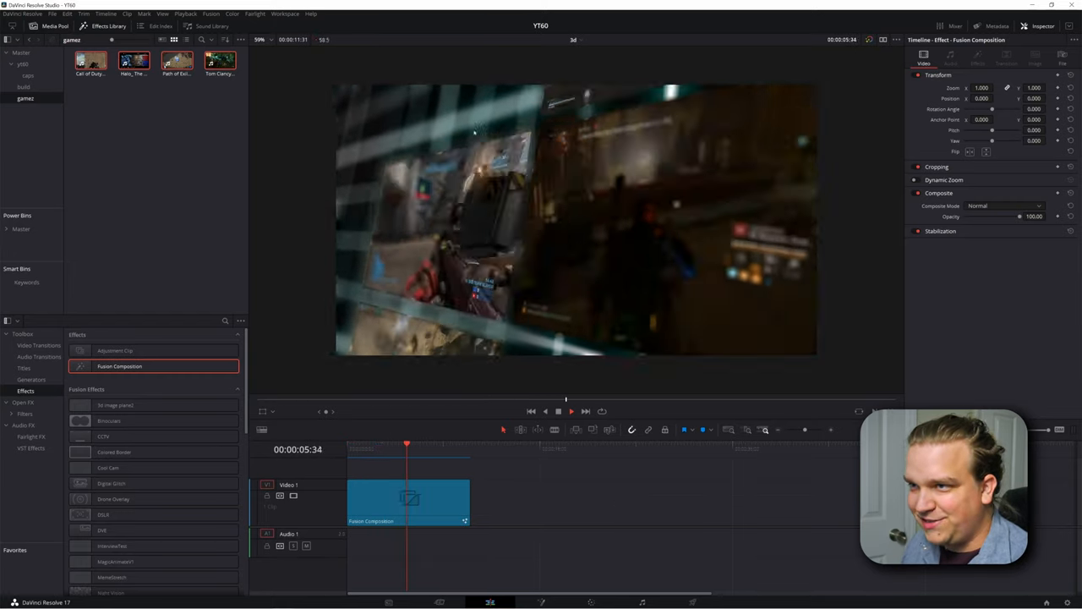